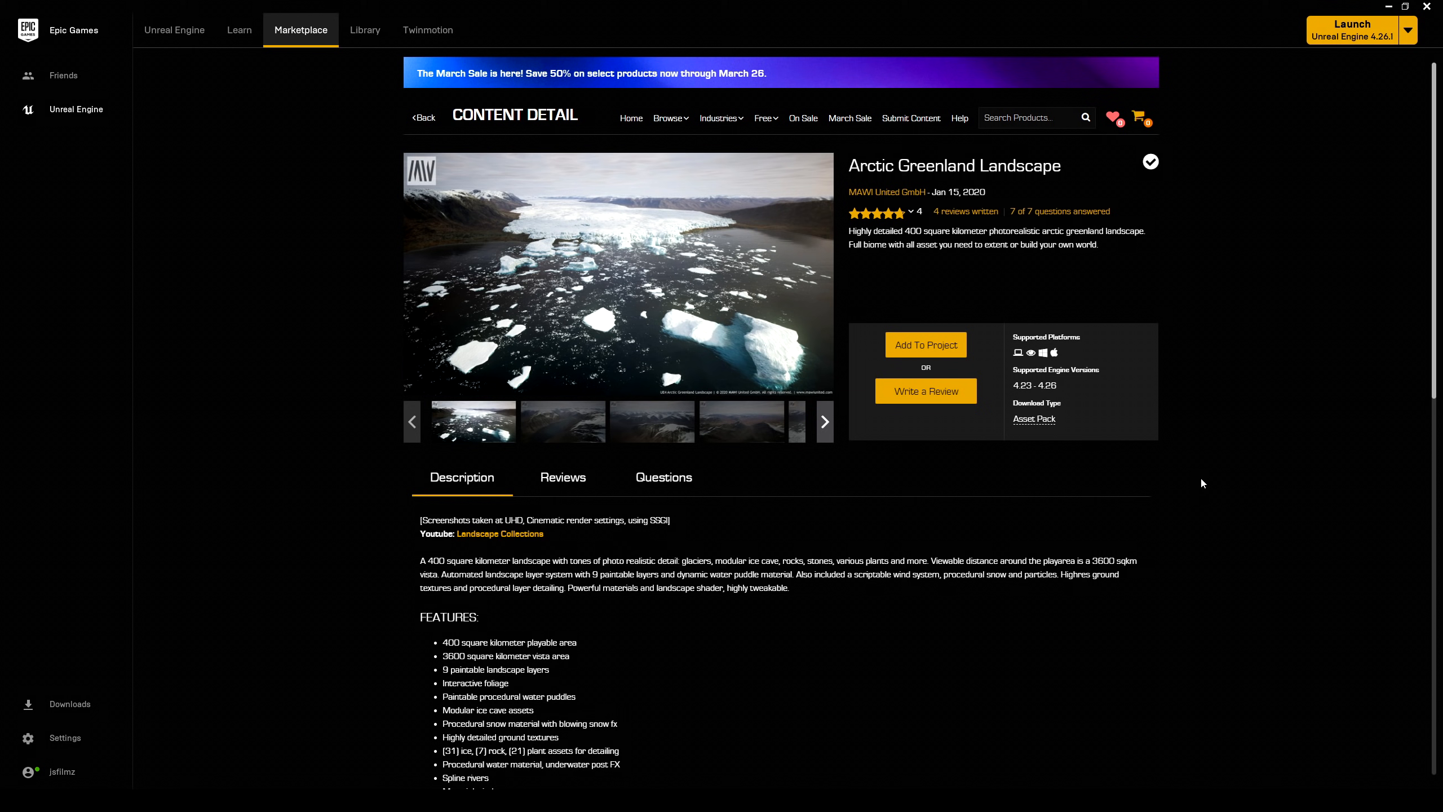
mouse_move(870, 233)
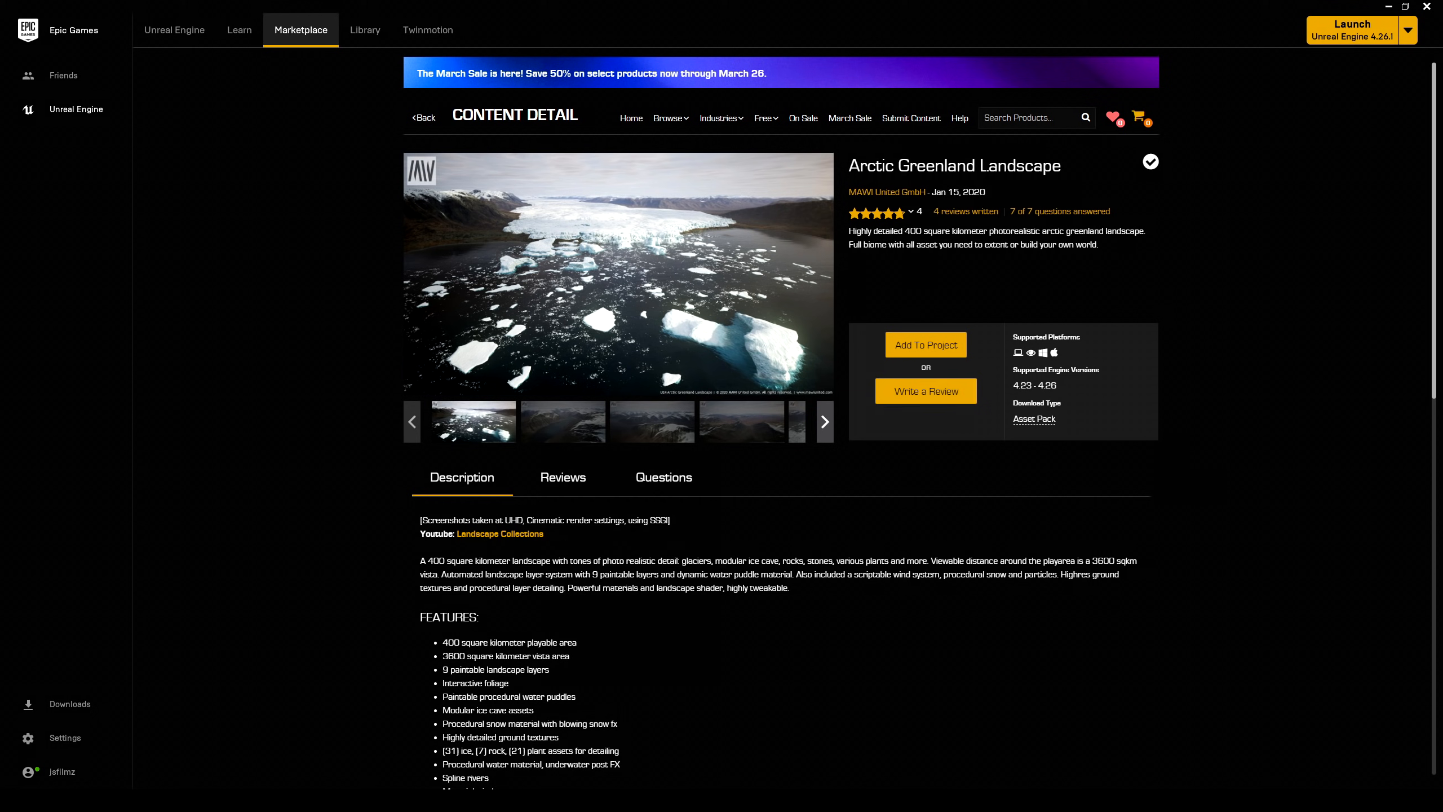
mouse_move(886, 191)
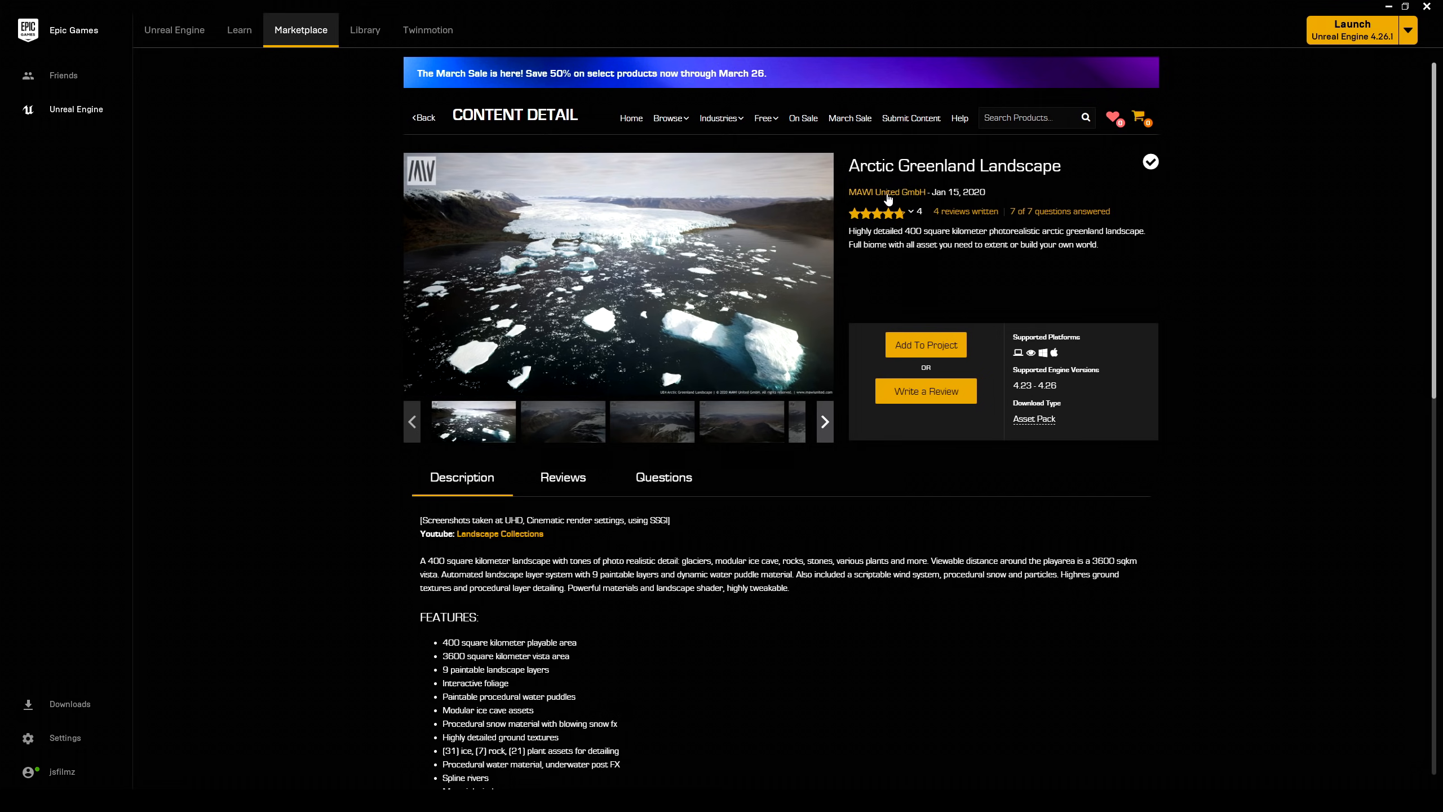
mouse_move(1148, 188)
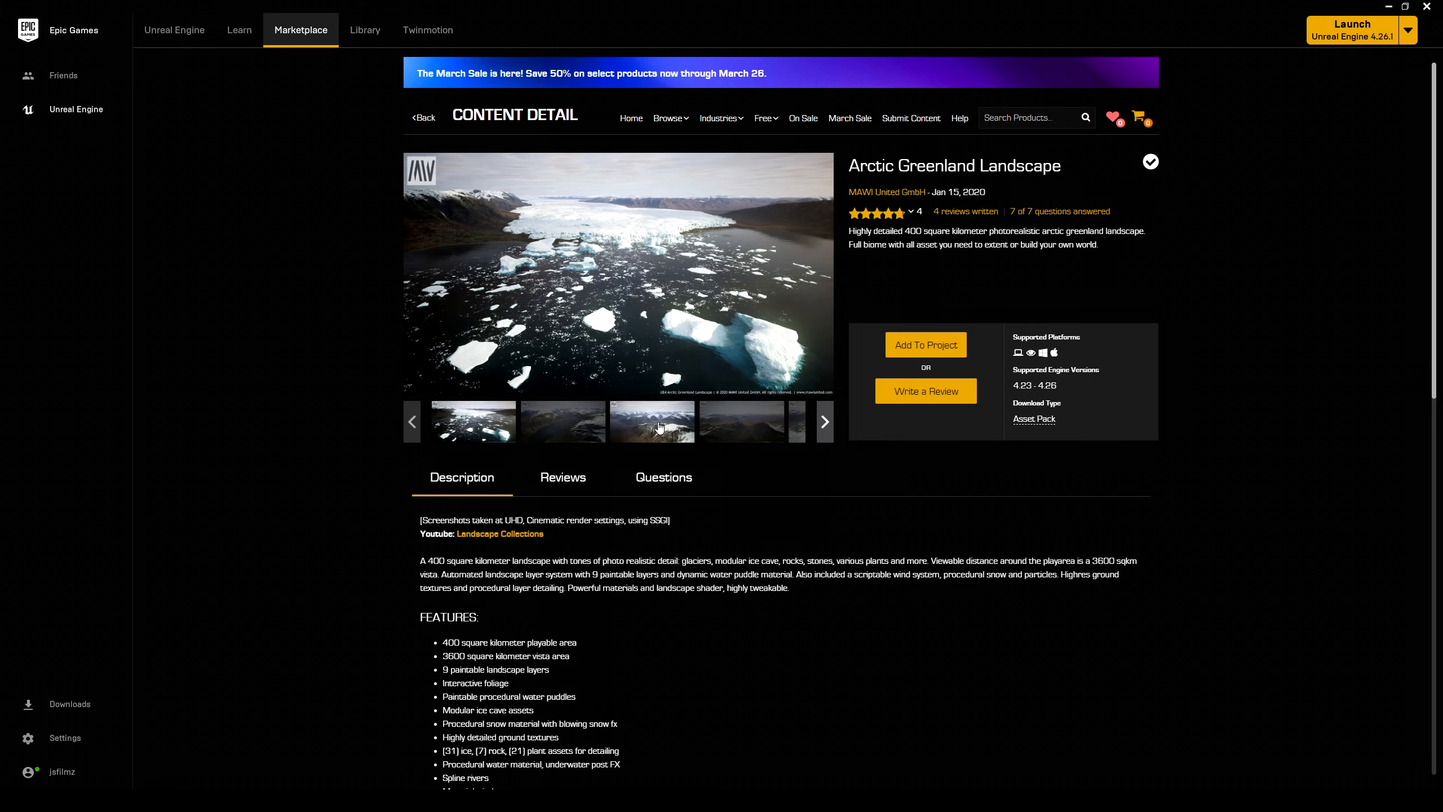
Page through the Arctic Greenland Landscape gallery screenshots to the blue ice cave image
left_click(651, 421)
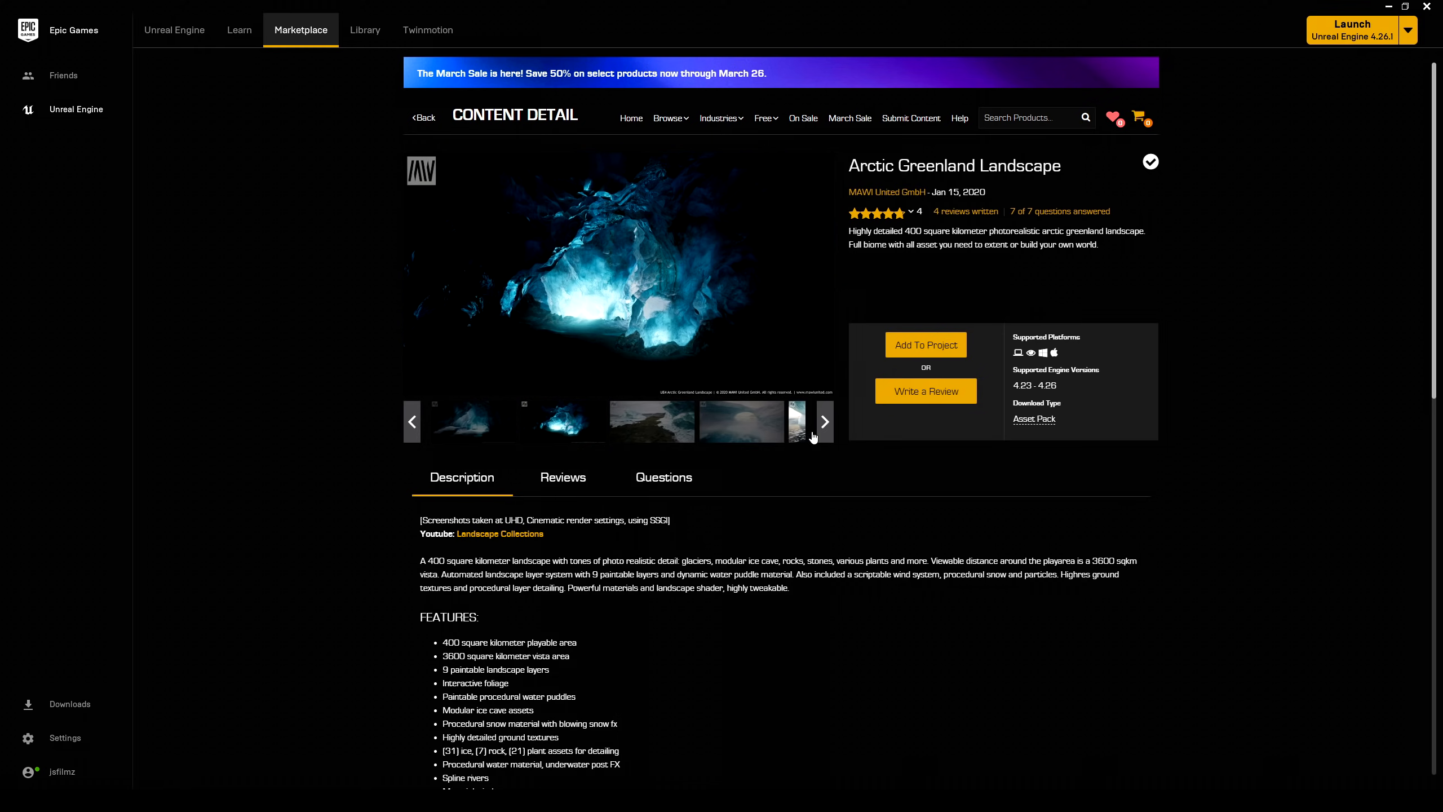
left_click(822, 422)
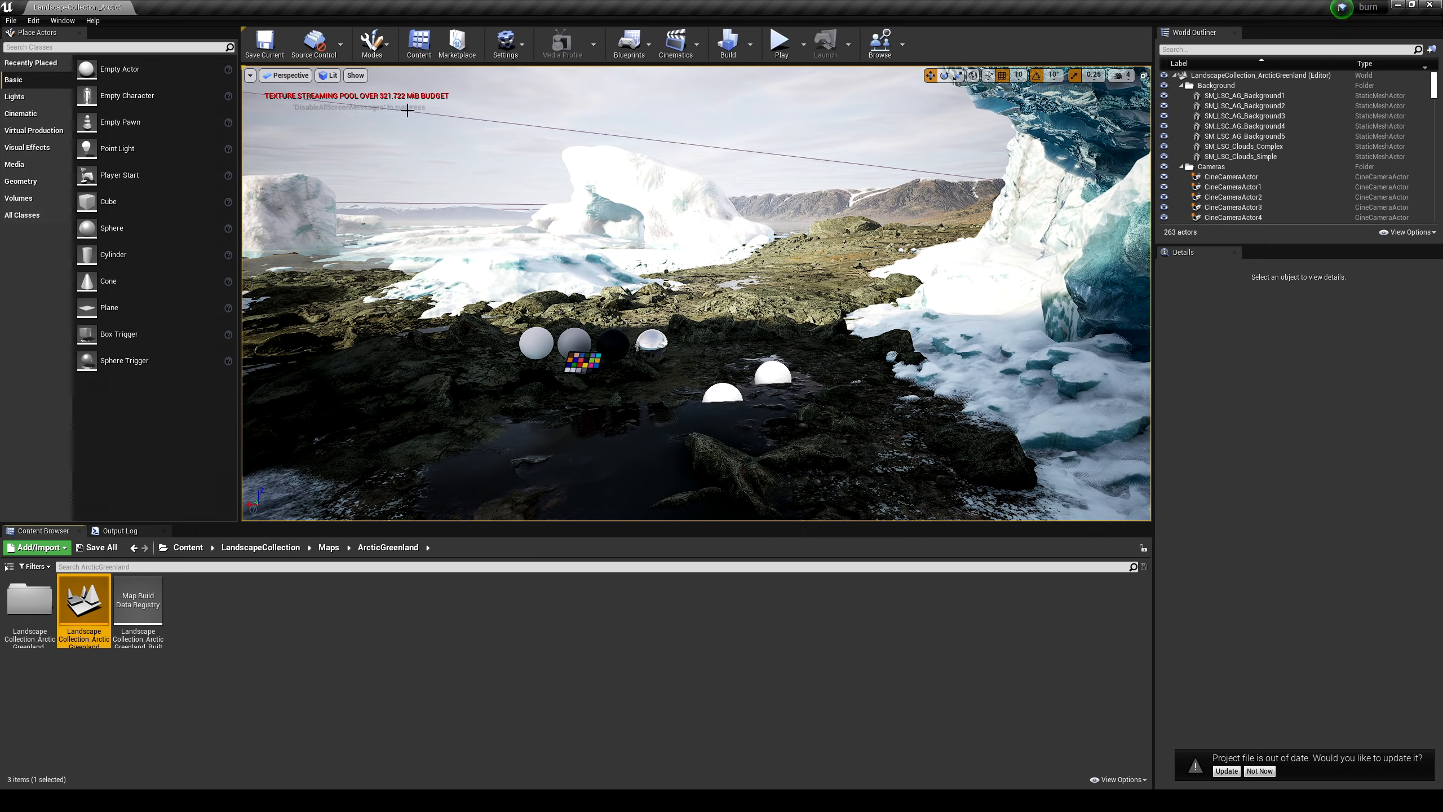
Enter r.TextureStreaming 0 in the Output Log console to disable texture streaming
left_click(120, 530)
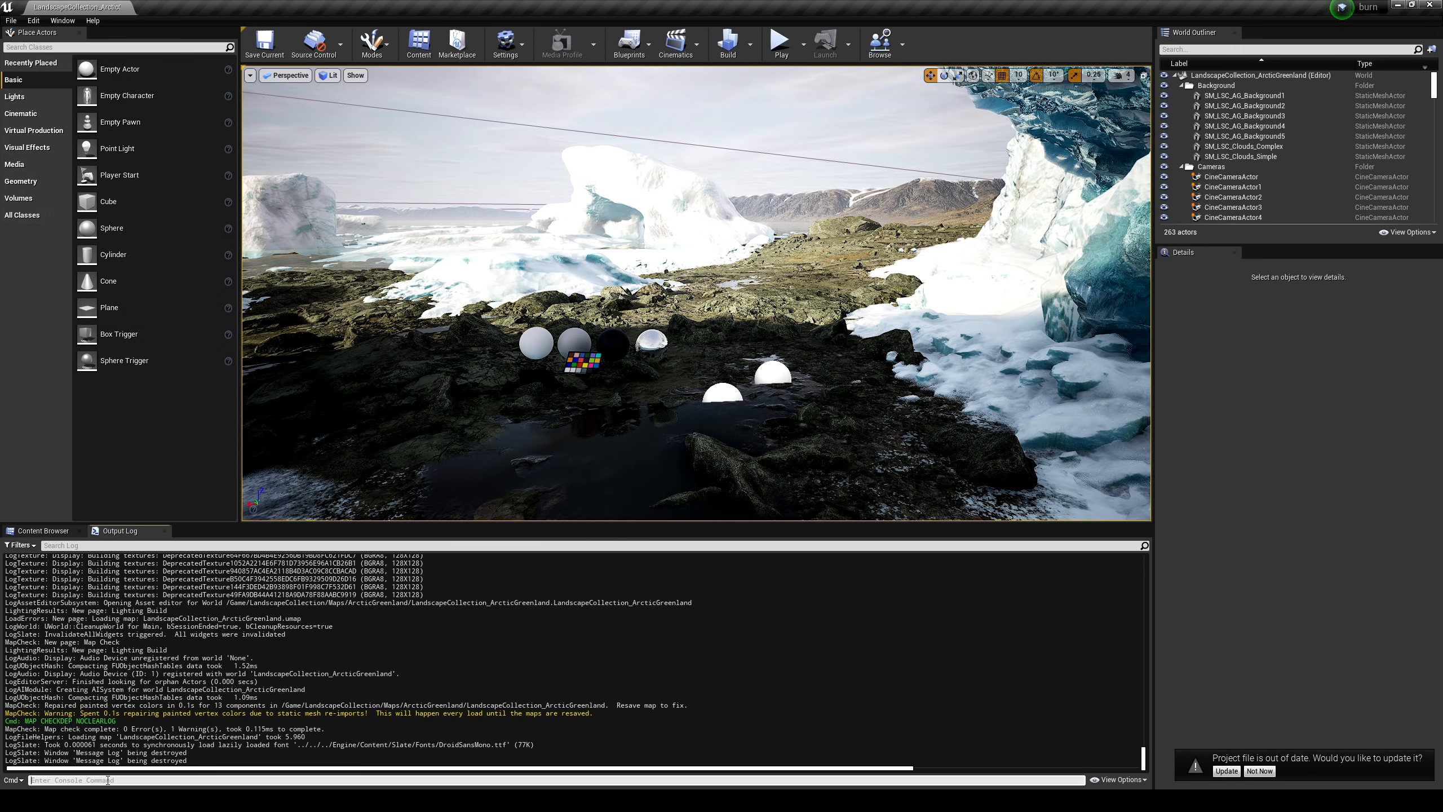
type("texturestre")
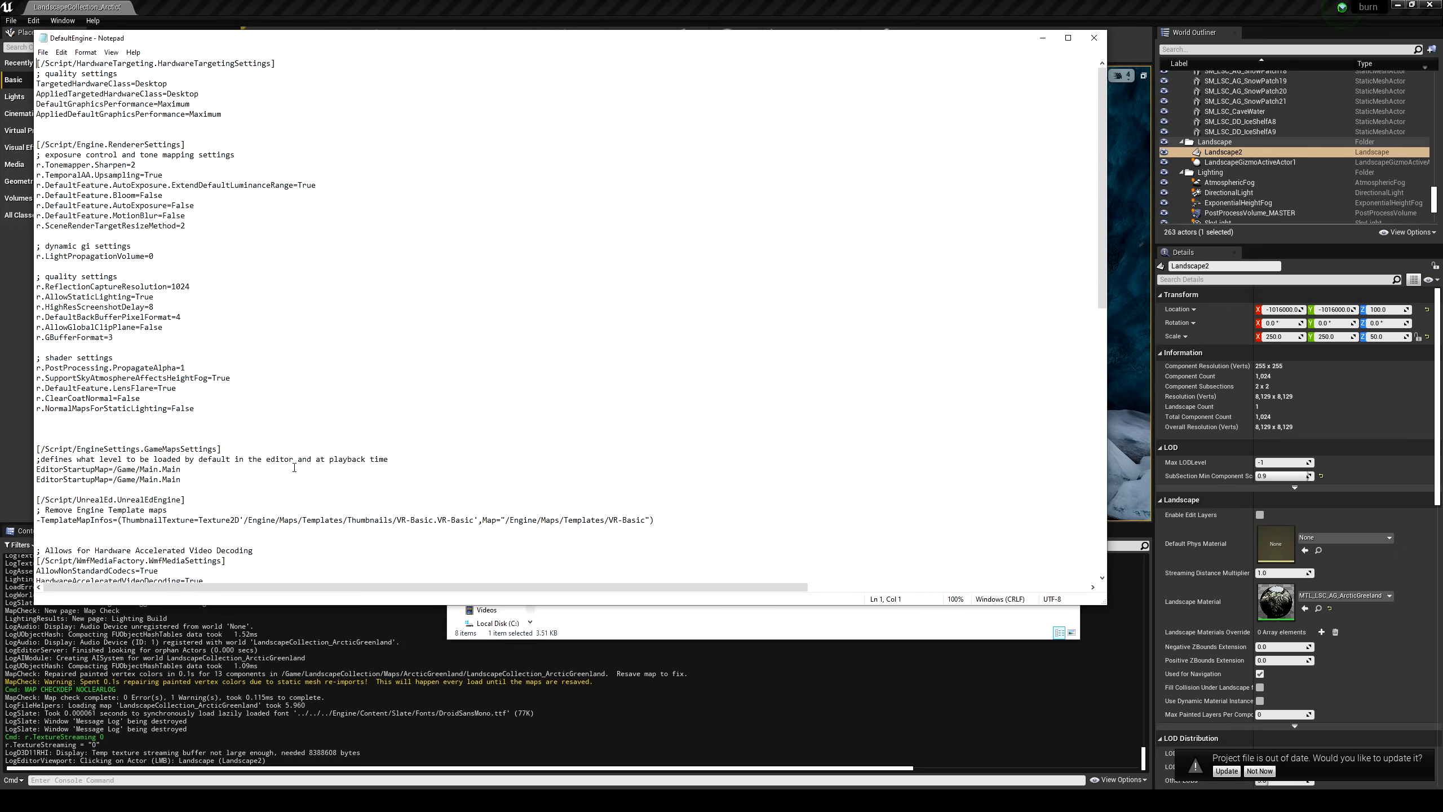
Inspect the ReflectionCaptureResolution 1024 entry in DefaultEngine.ini, then minimize Notepad
double_click(89, 287)
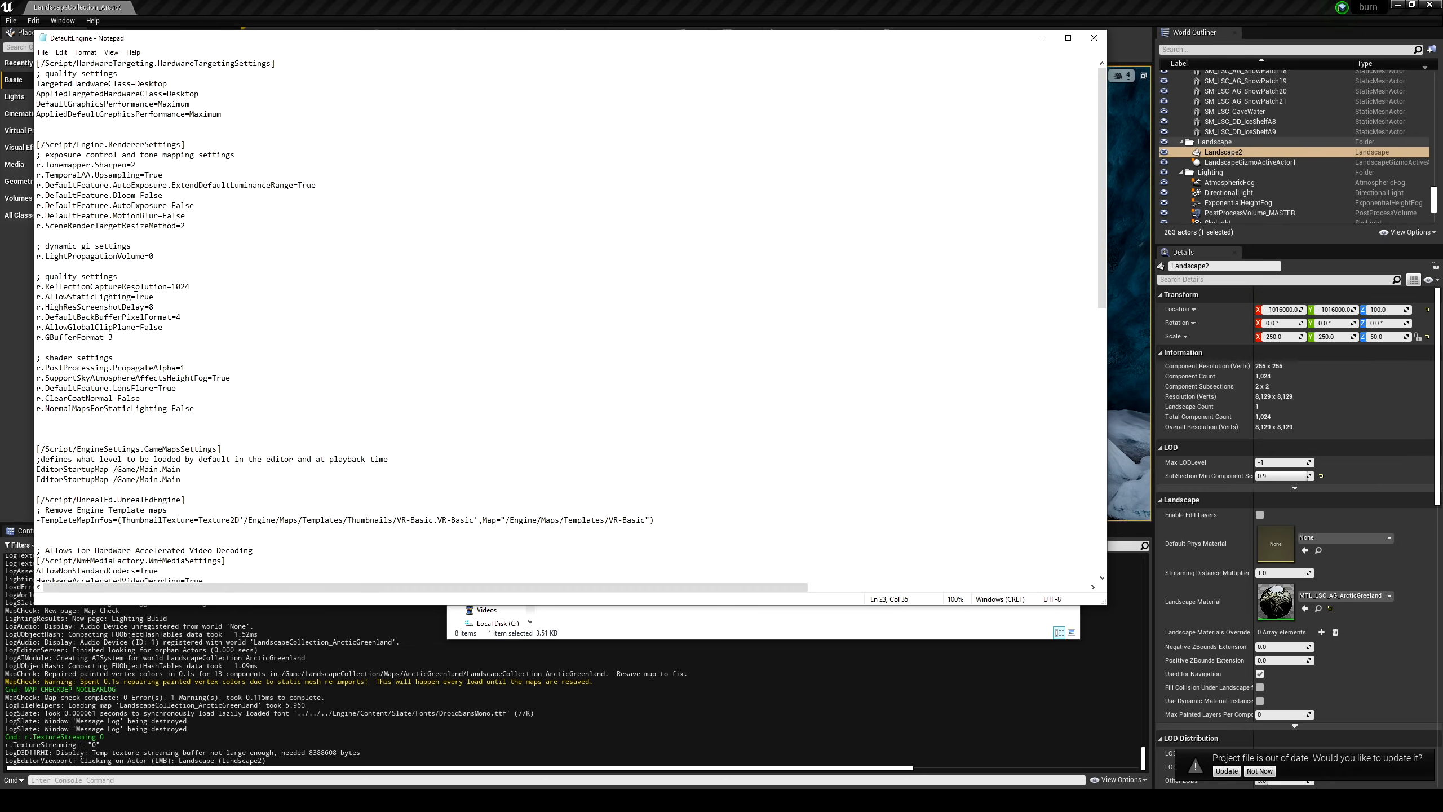
double_click(180, 286)
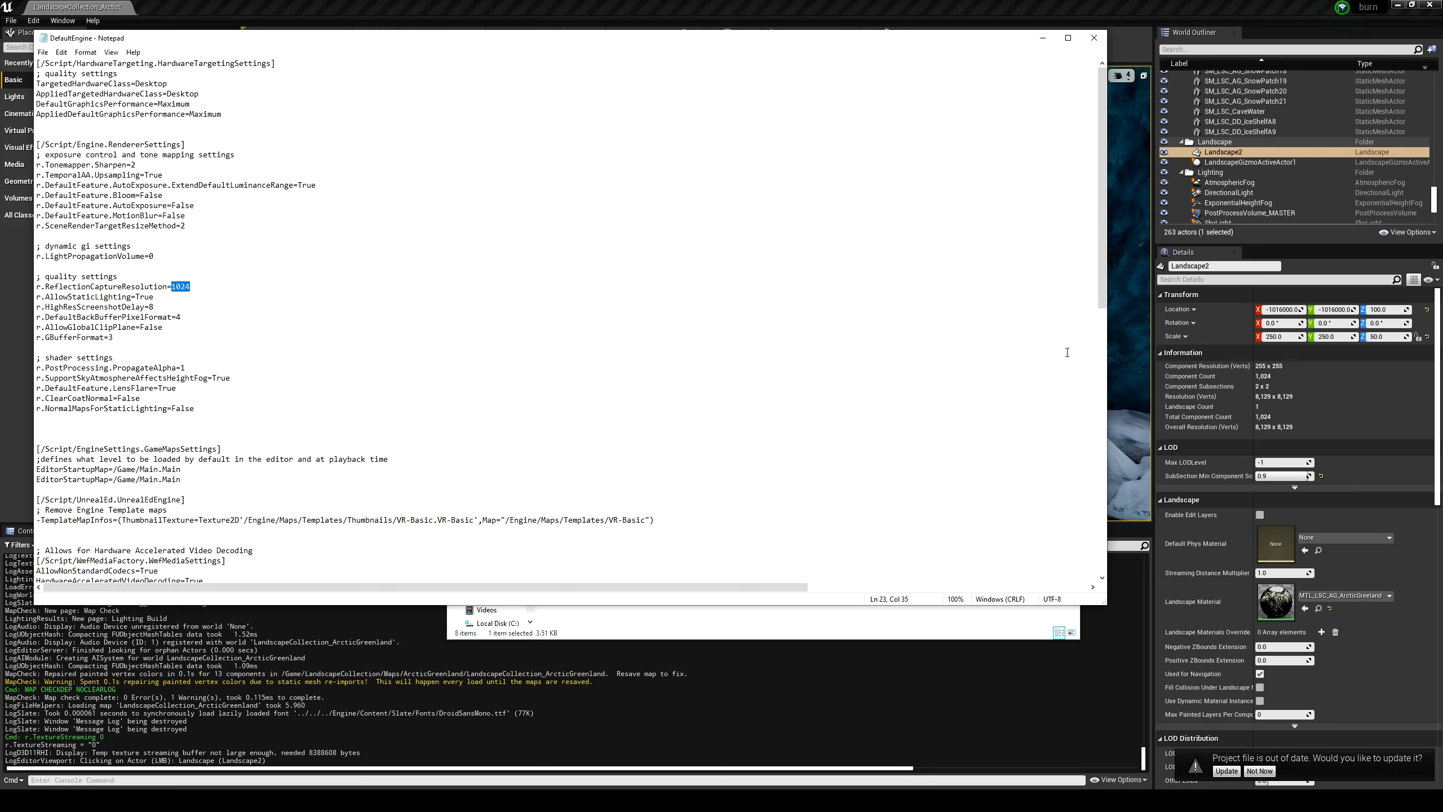
mouse_move(729, 251)
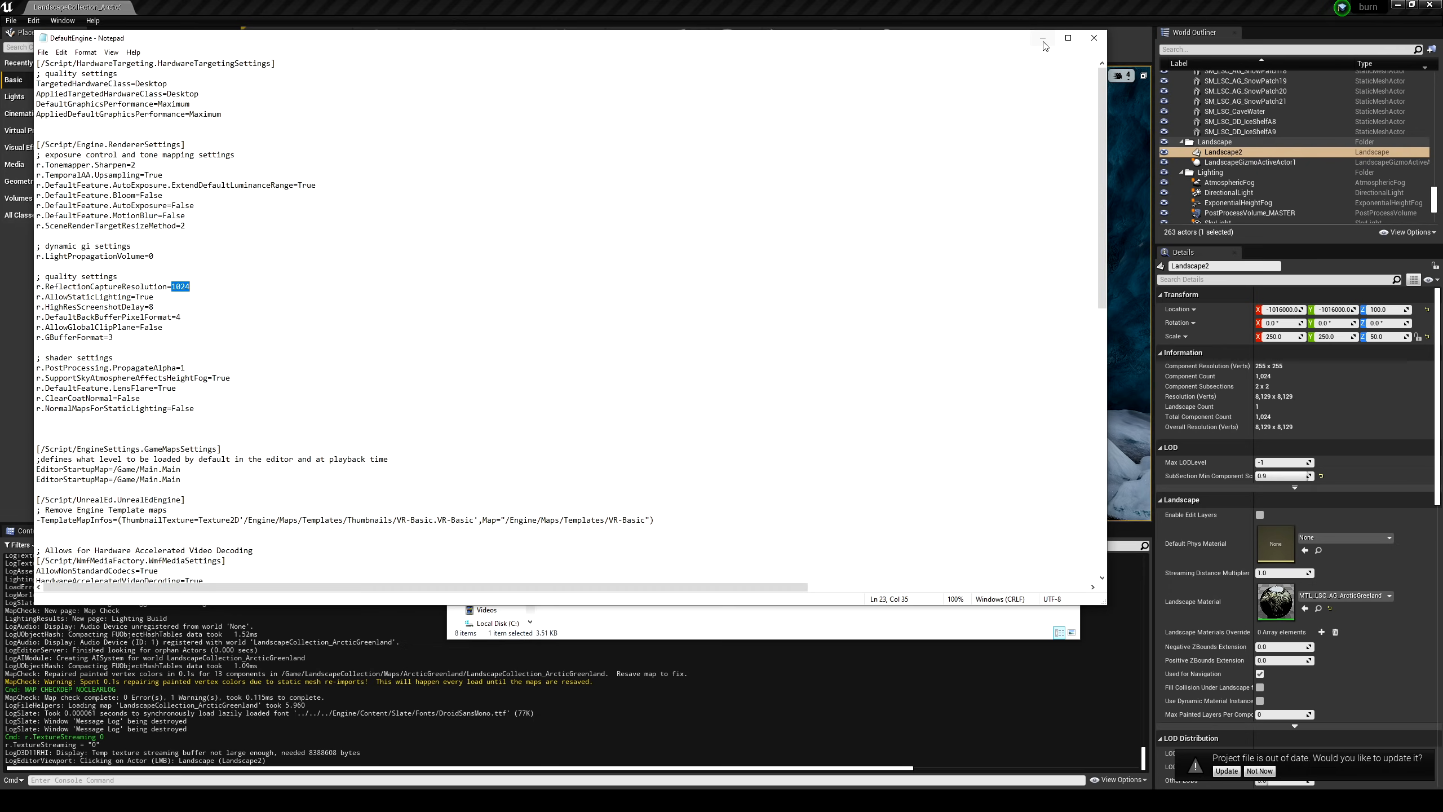
left_click(1093, 37)
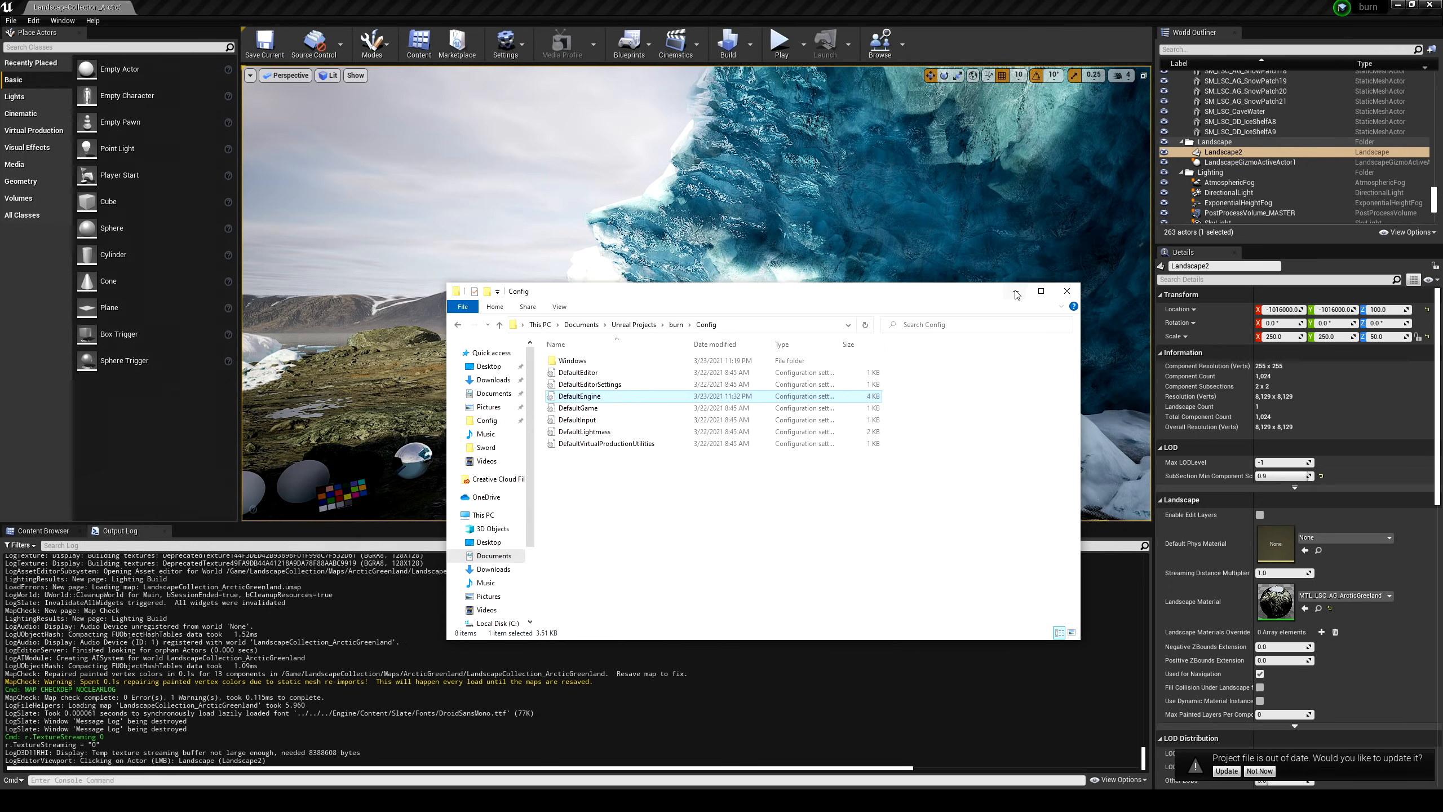
mouse_move(1017, 293)
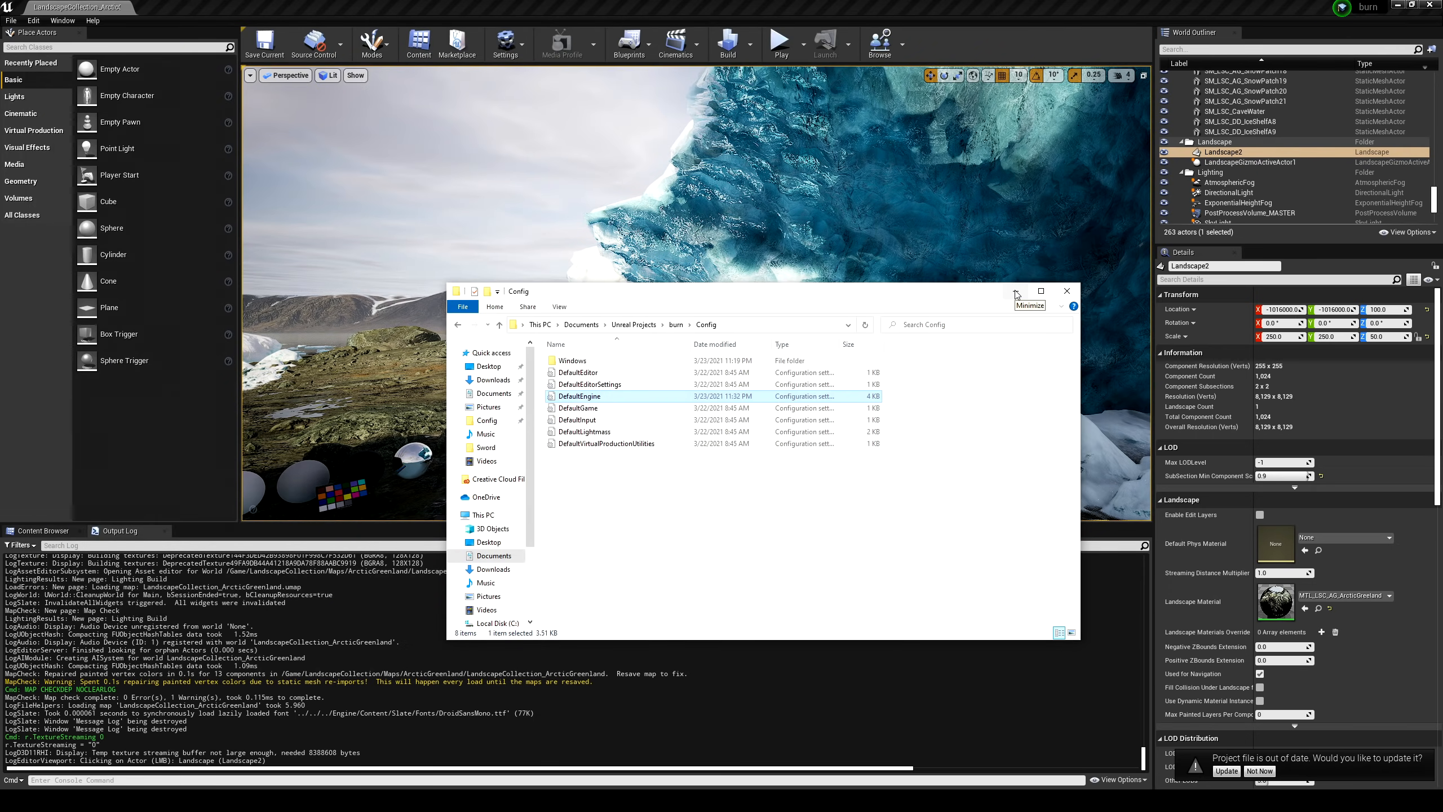
Fly around the icy landscape and enable Show FPS in the viewport options
left_click(1029, 292)
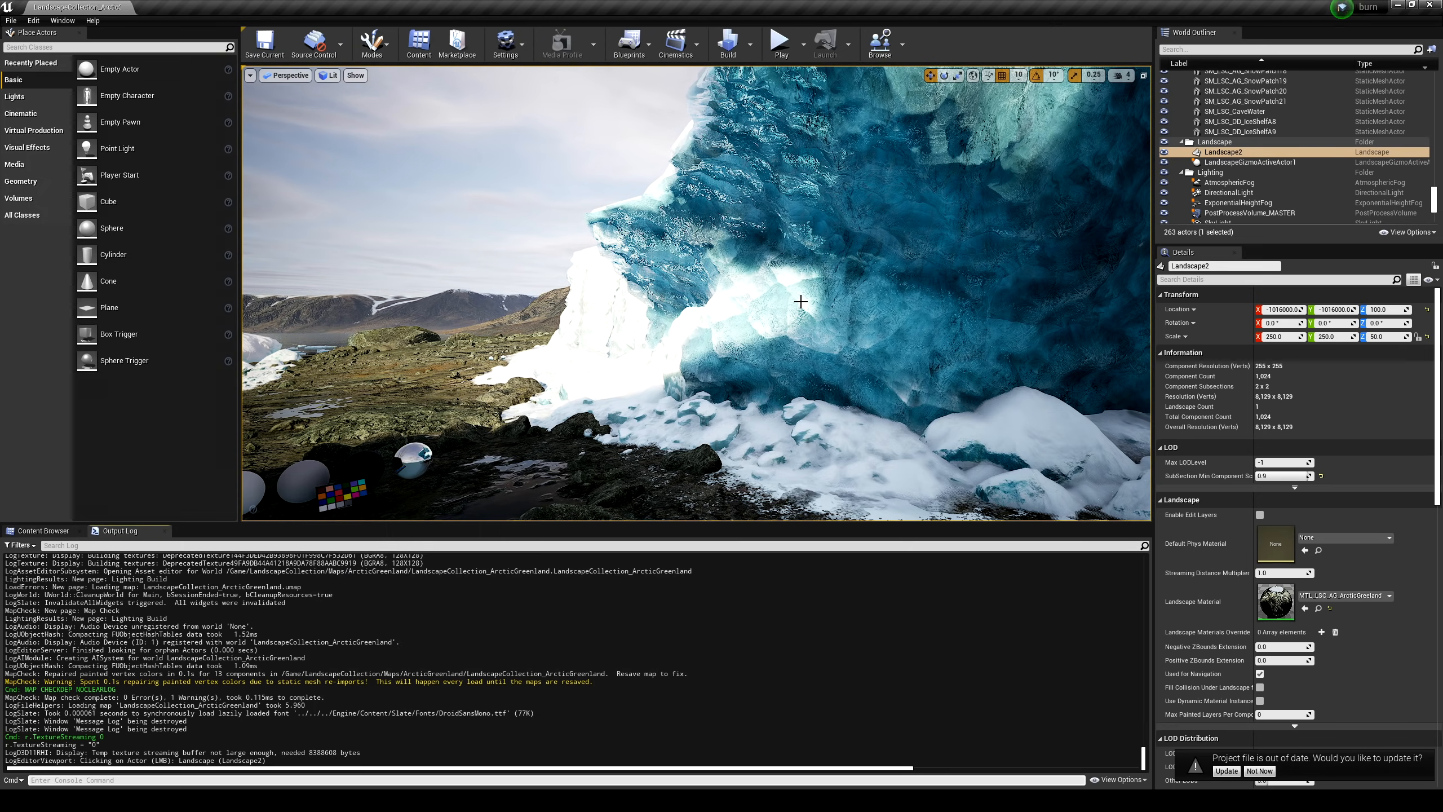
left_click_drag(801, 301, 824, 288)
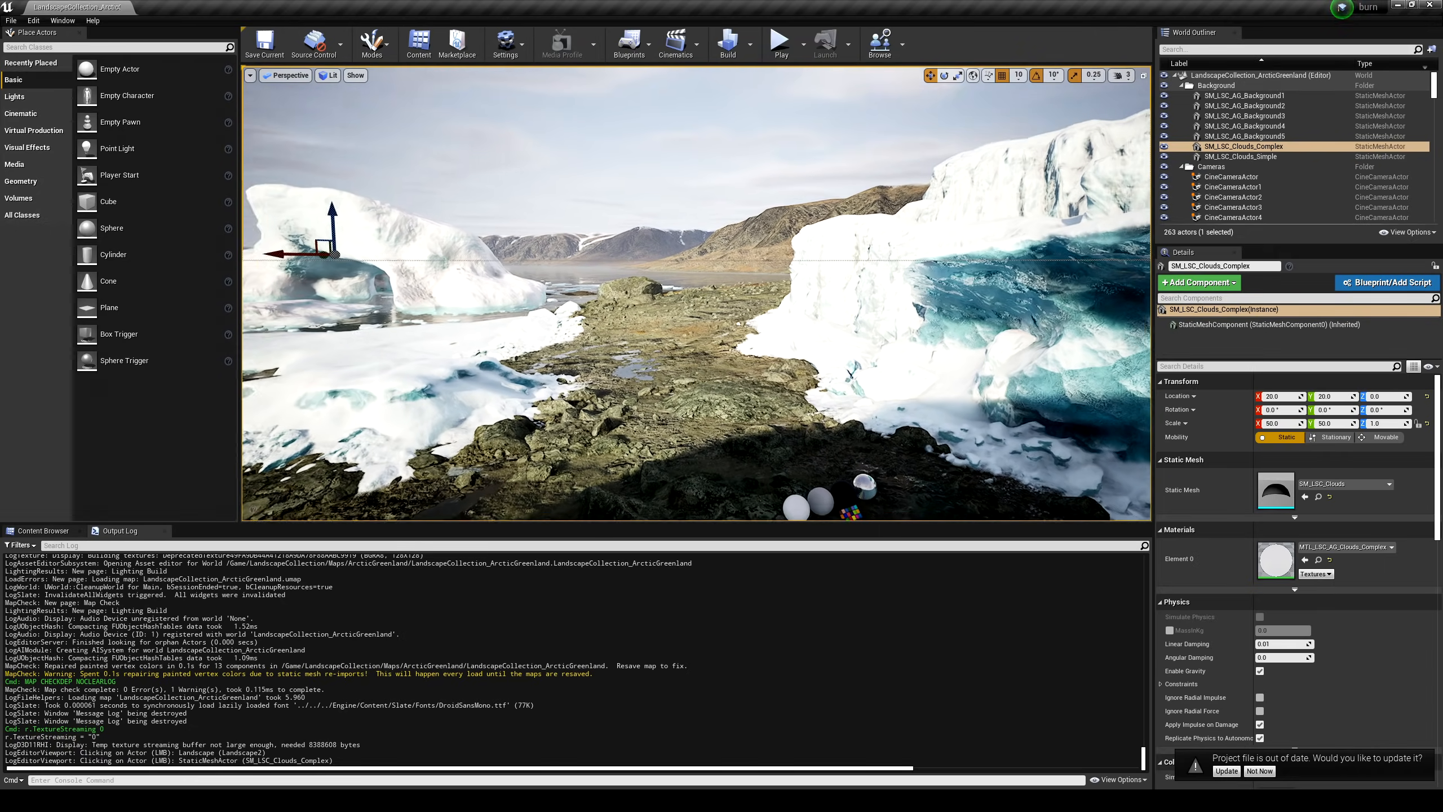
left_click(248, 76)
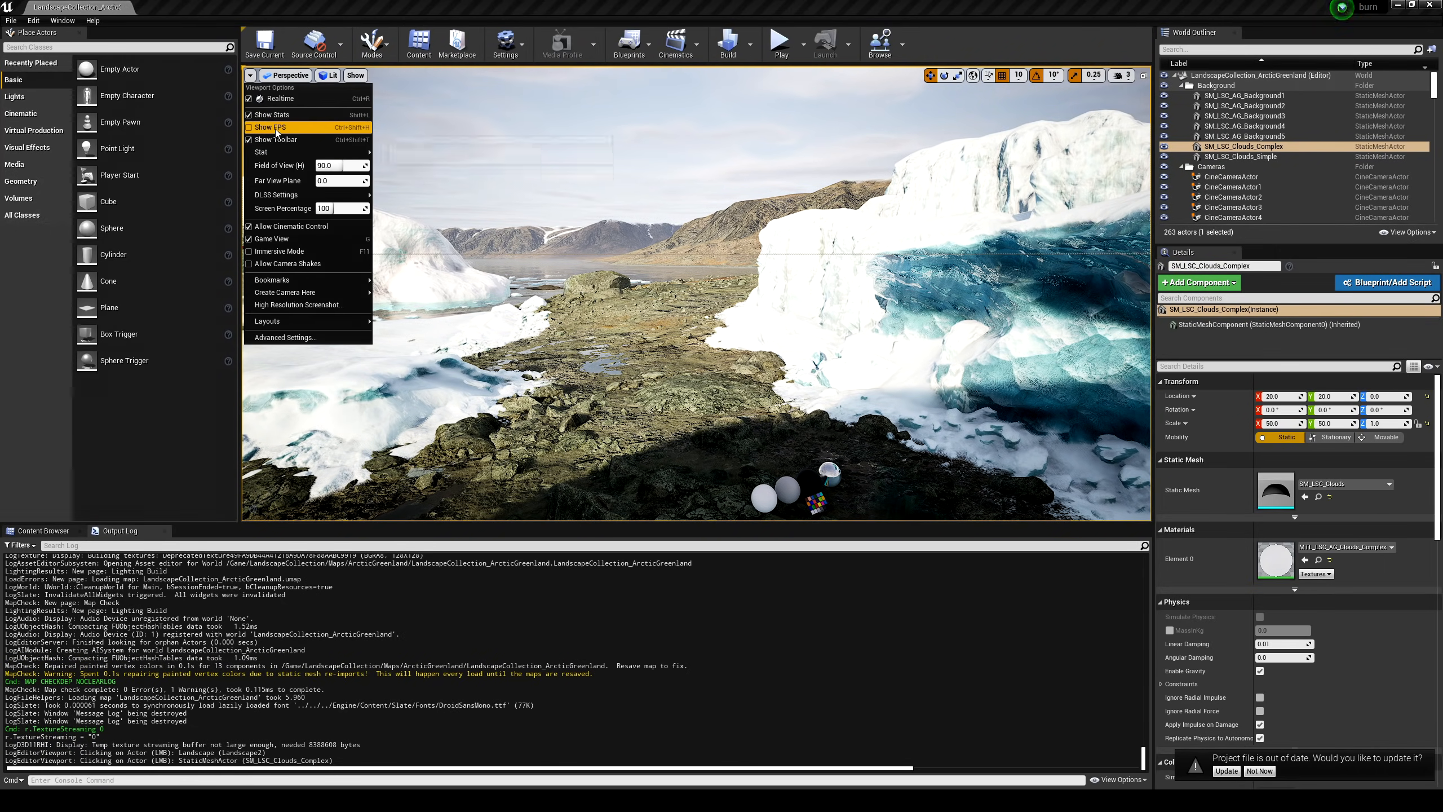
left_click(271, 128)
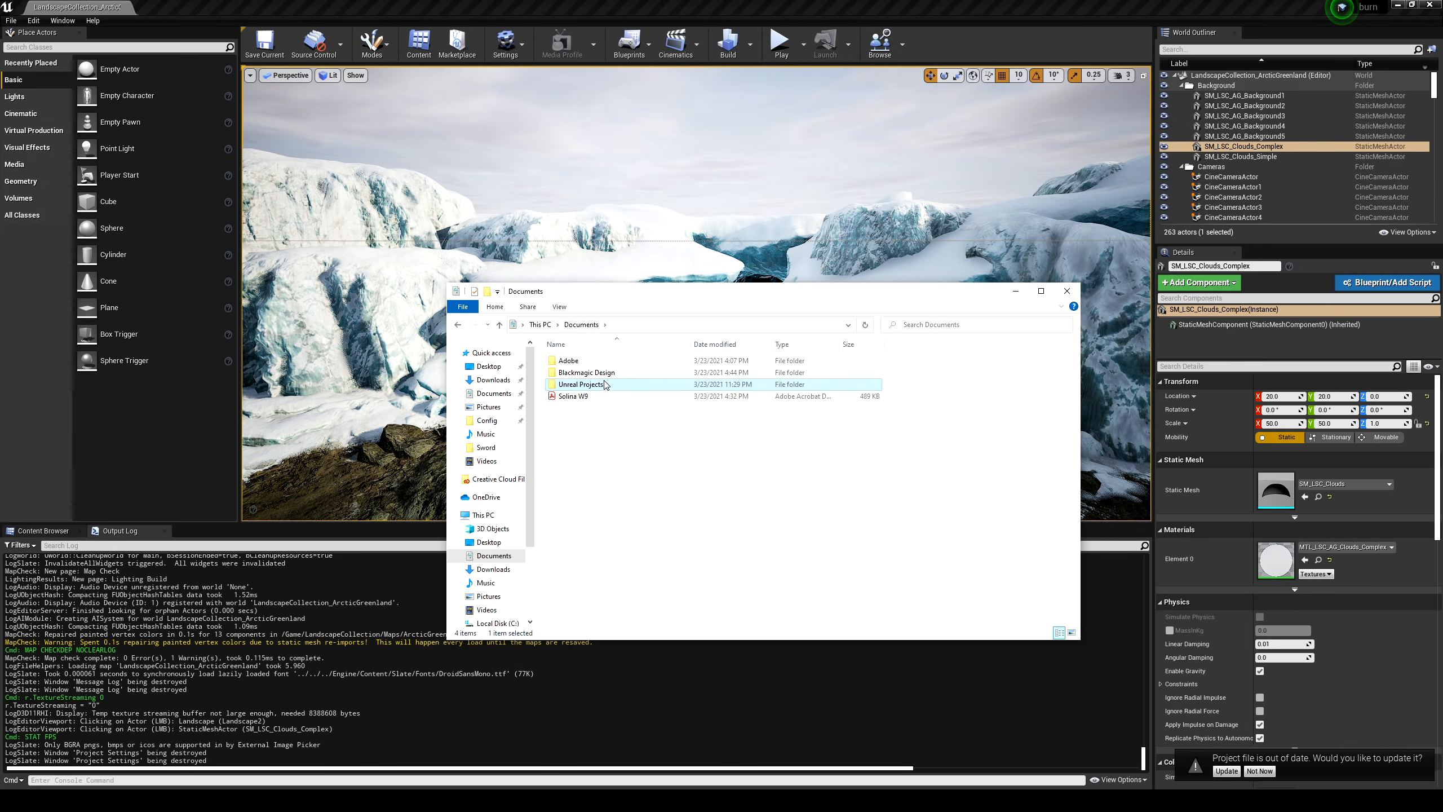
Navigate to MyProject's Config folder and replace DefaultInput.ini with the copied file
double_click(579, 383)
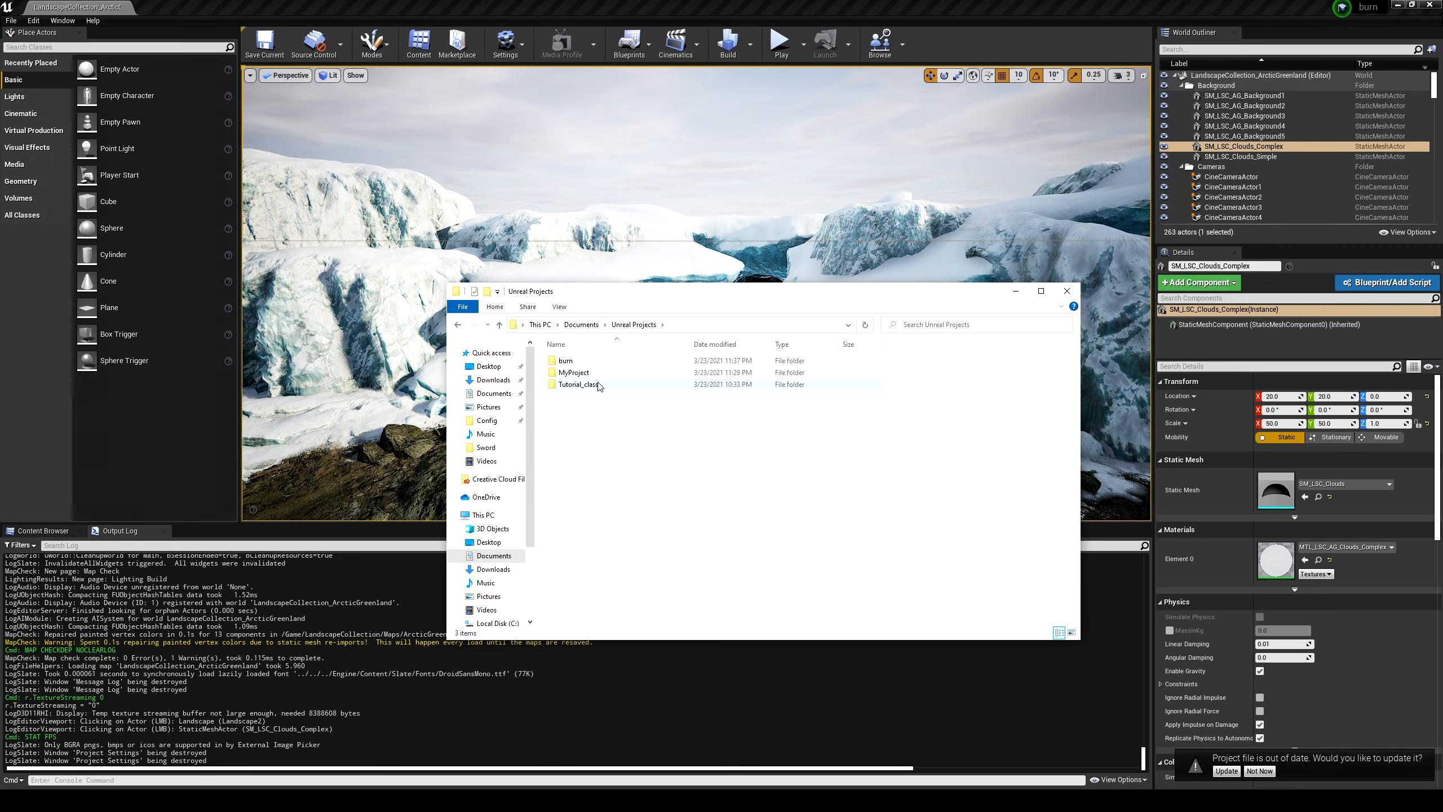
double_click(573, 372)
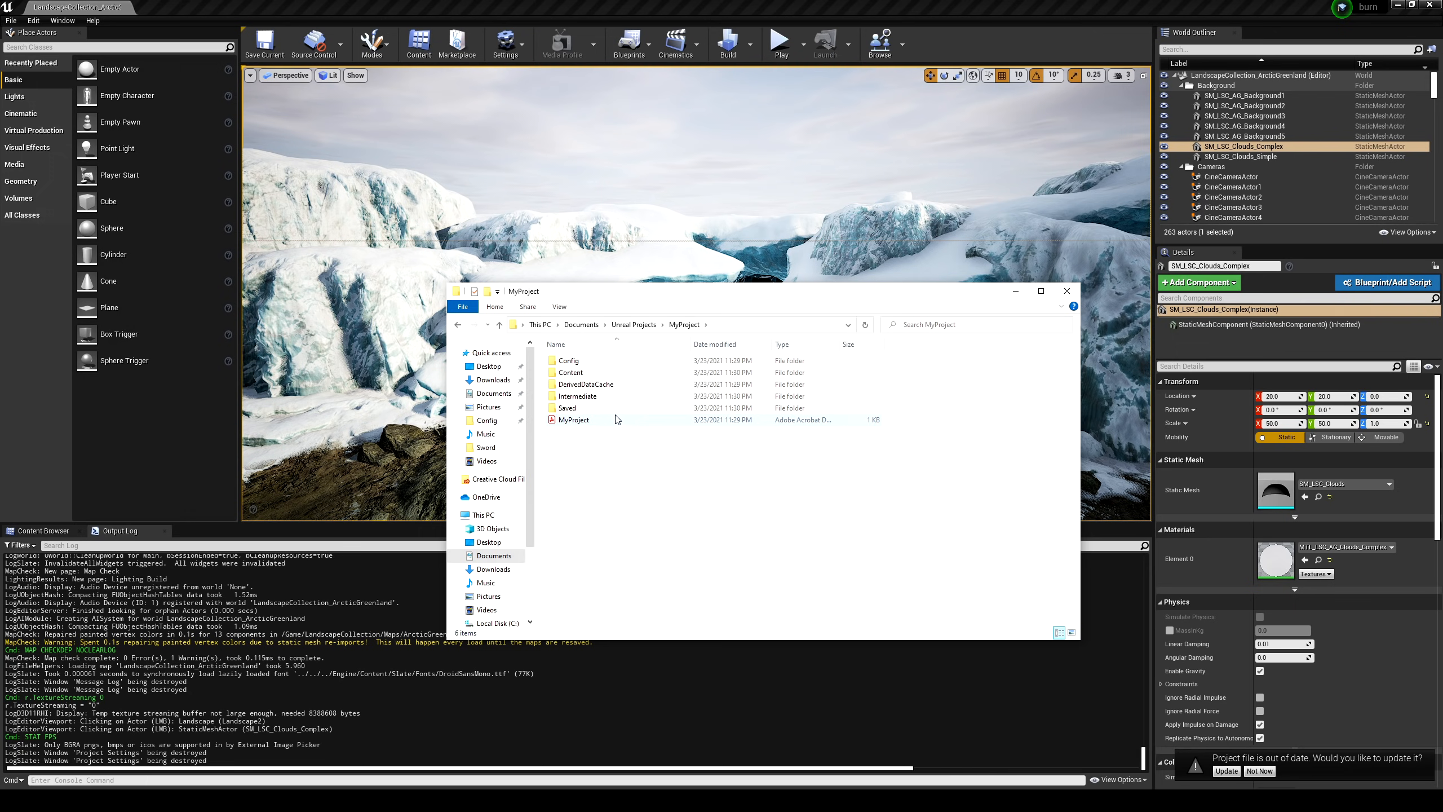
double_click(568, 360)
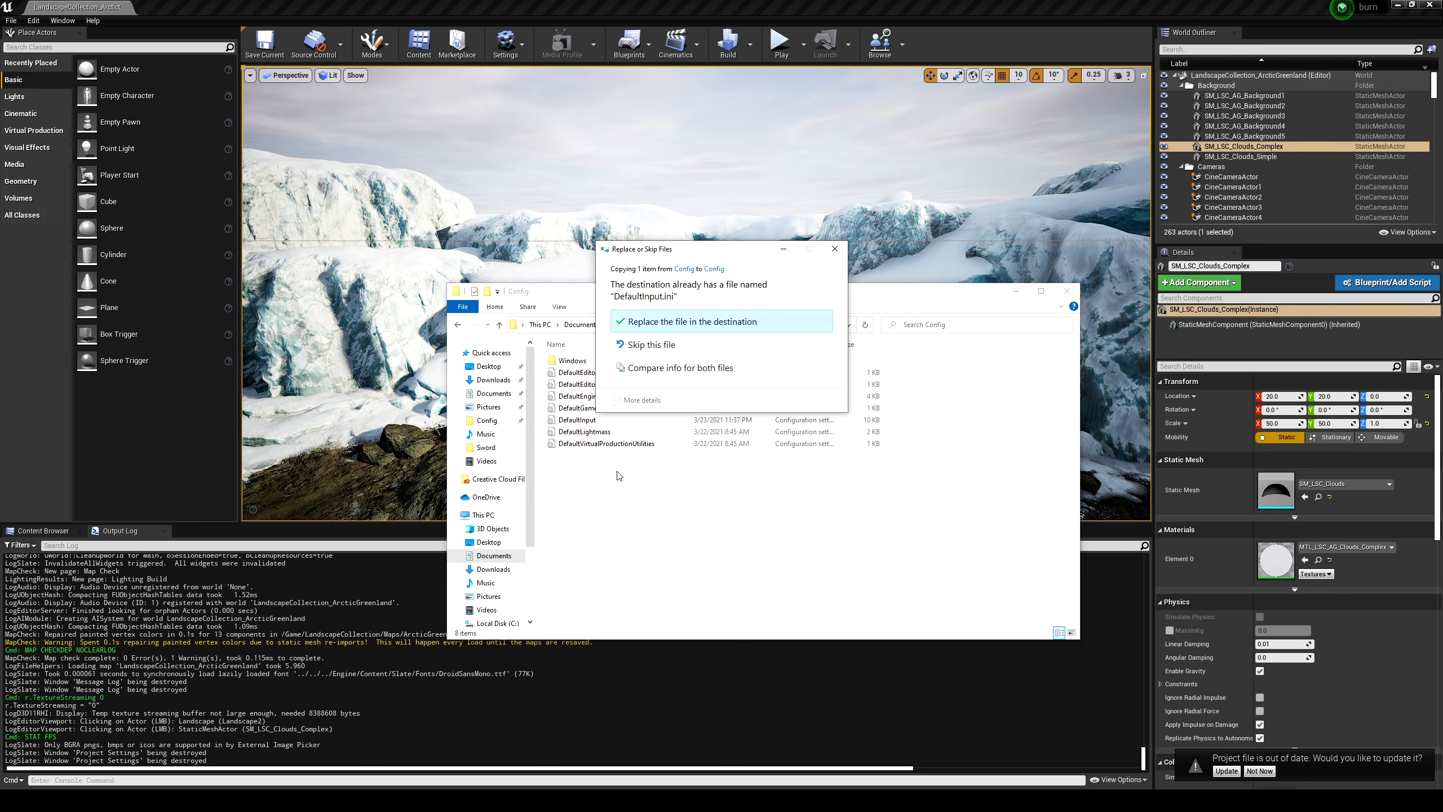
left_click(694, 321)
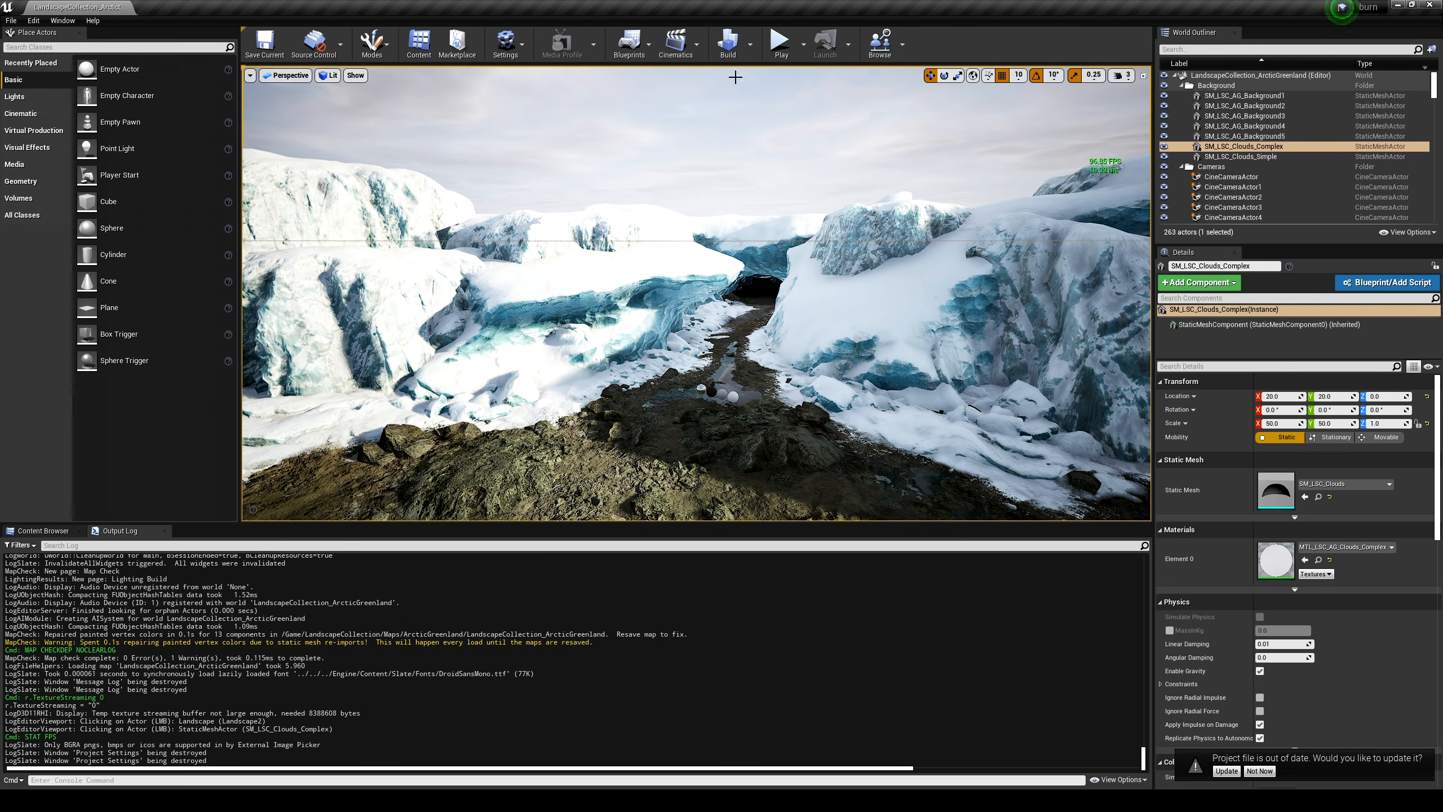
left_click(33, 21)
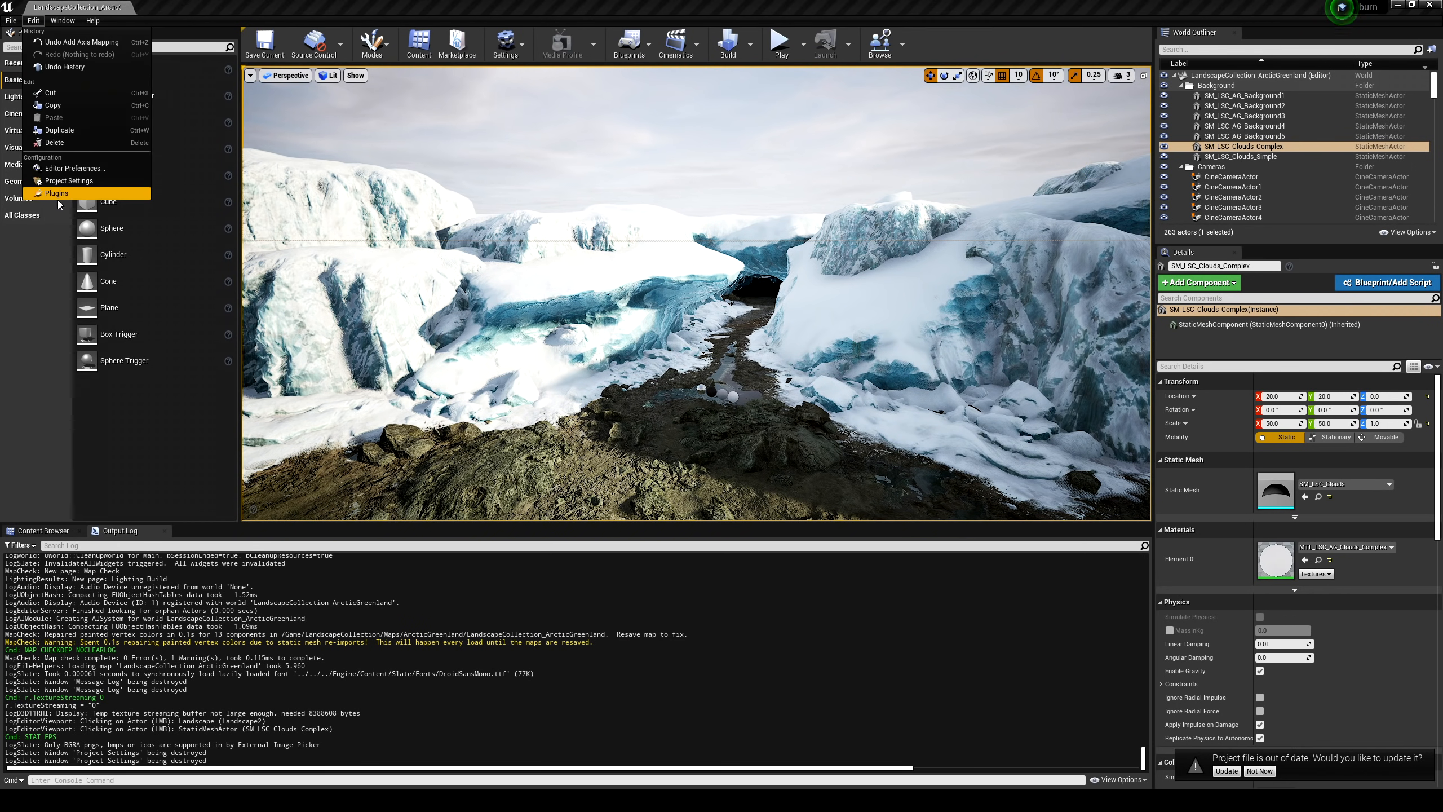
left_click(66, 181)
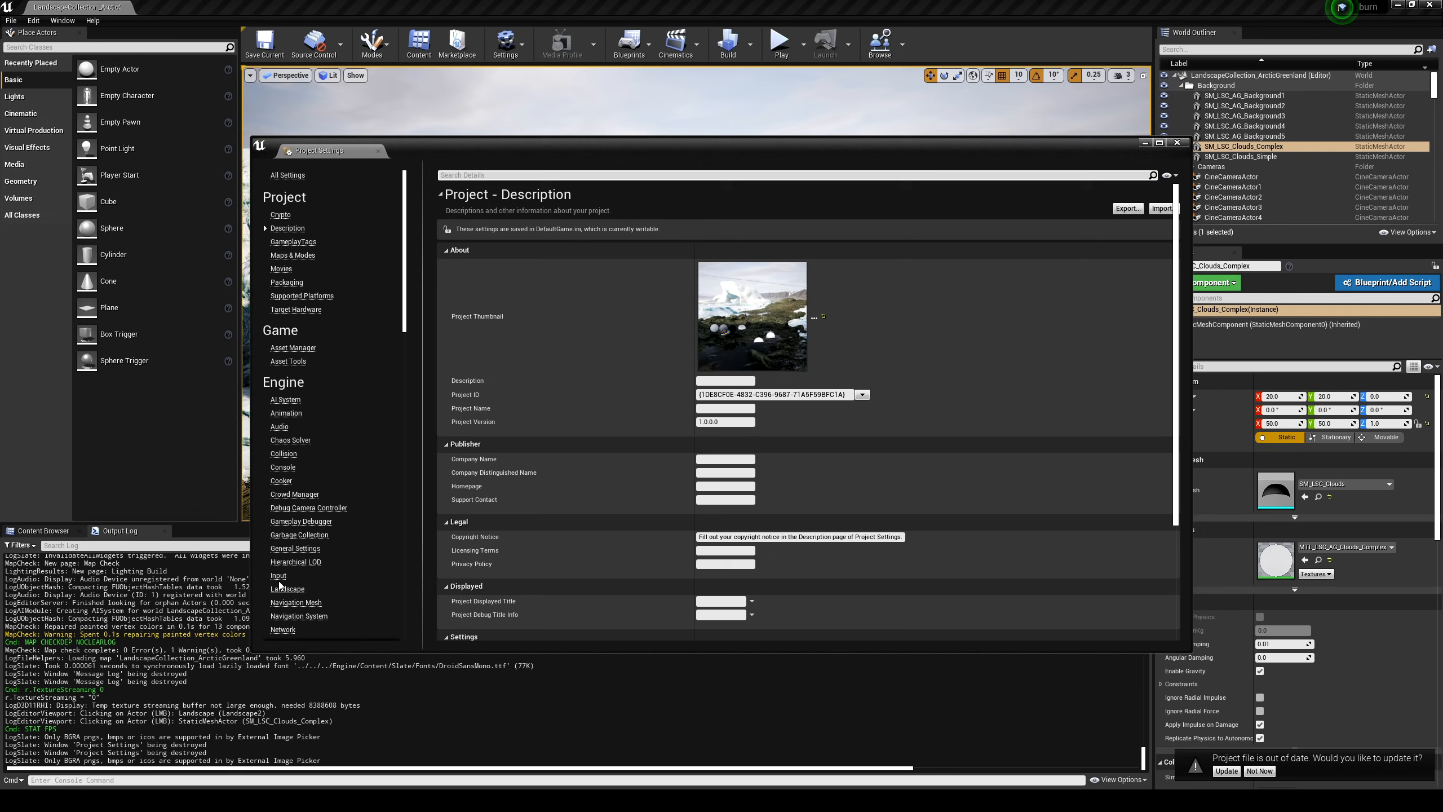
left_click(277, 575)
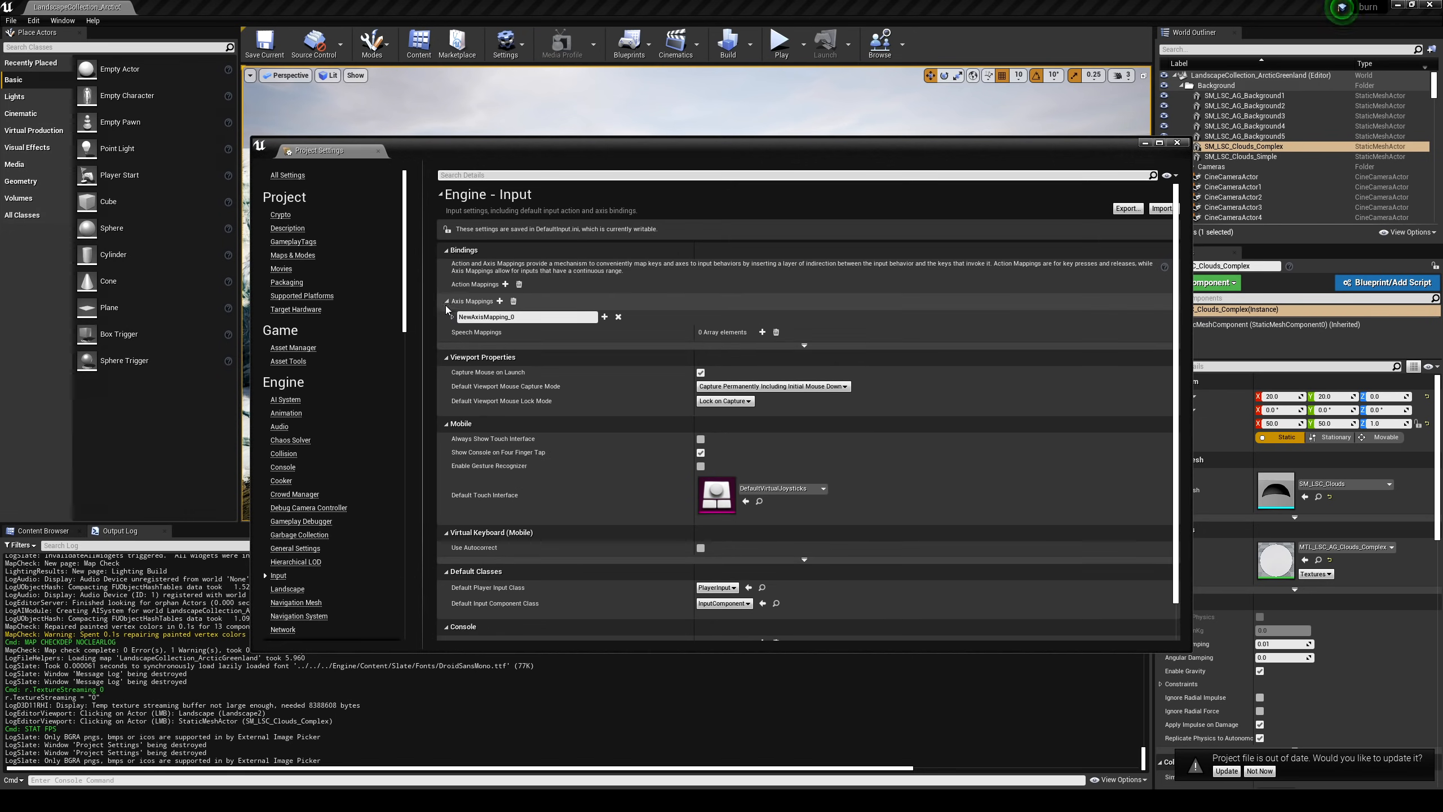
left_click(604, 316)
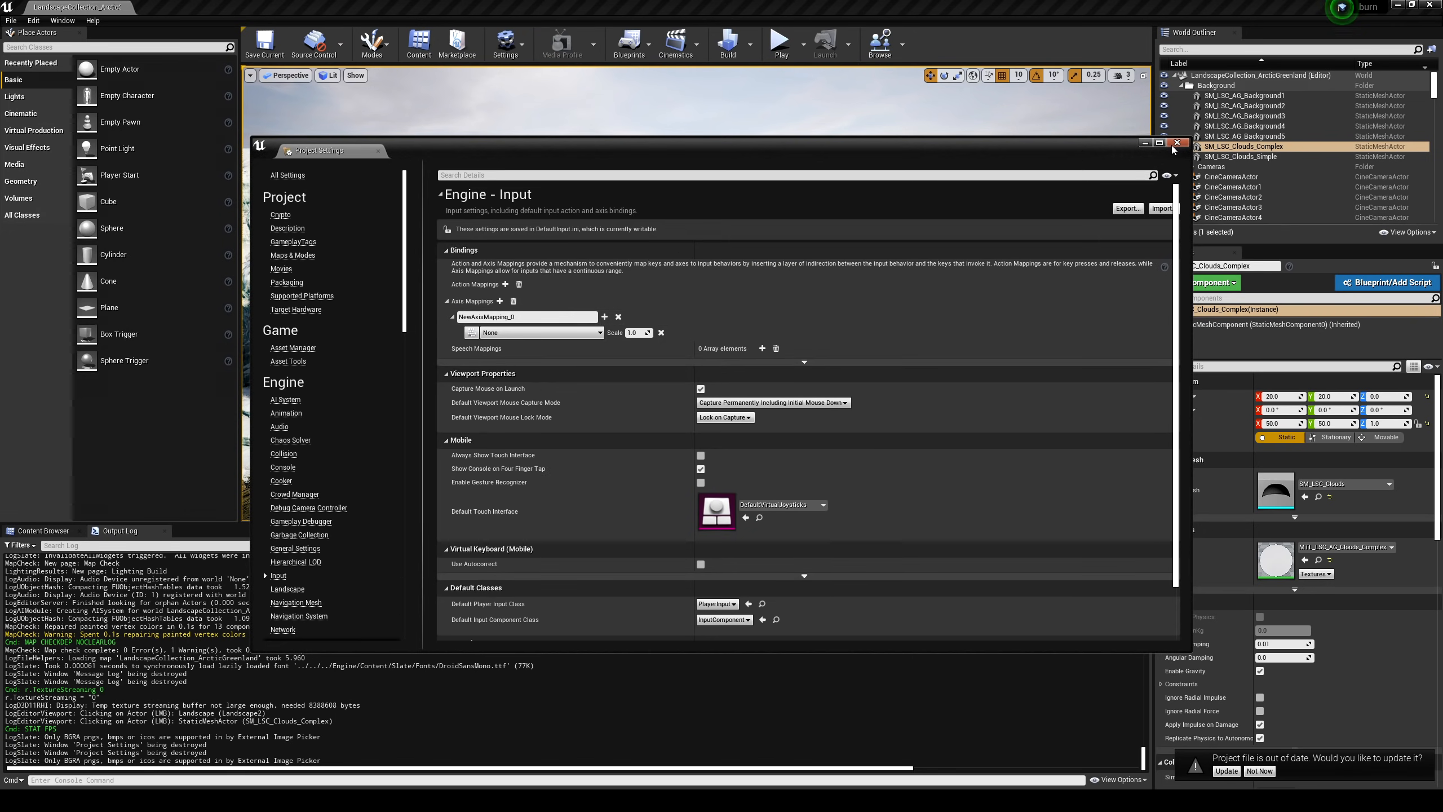
left_click(1174, 143)
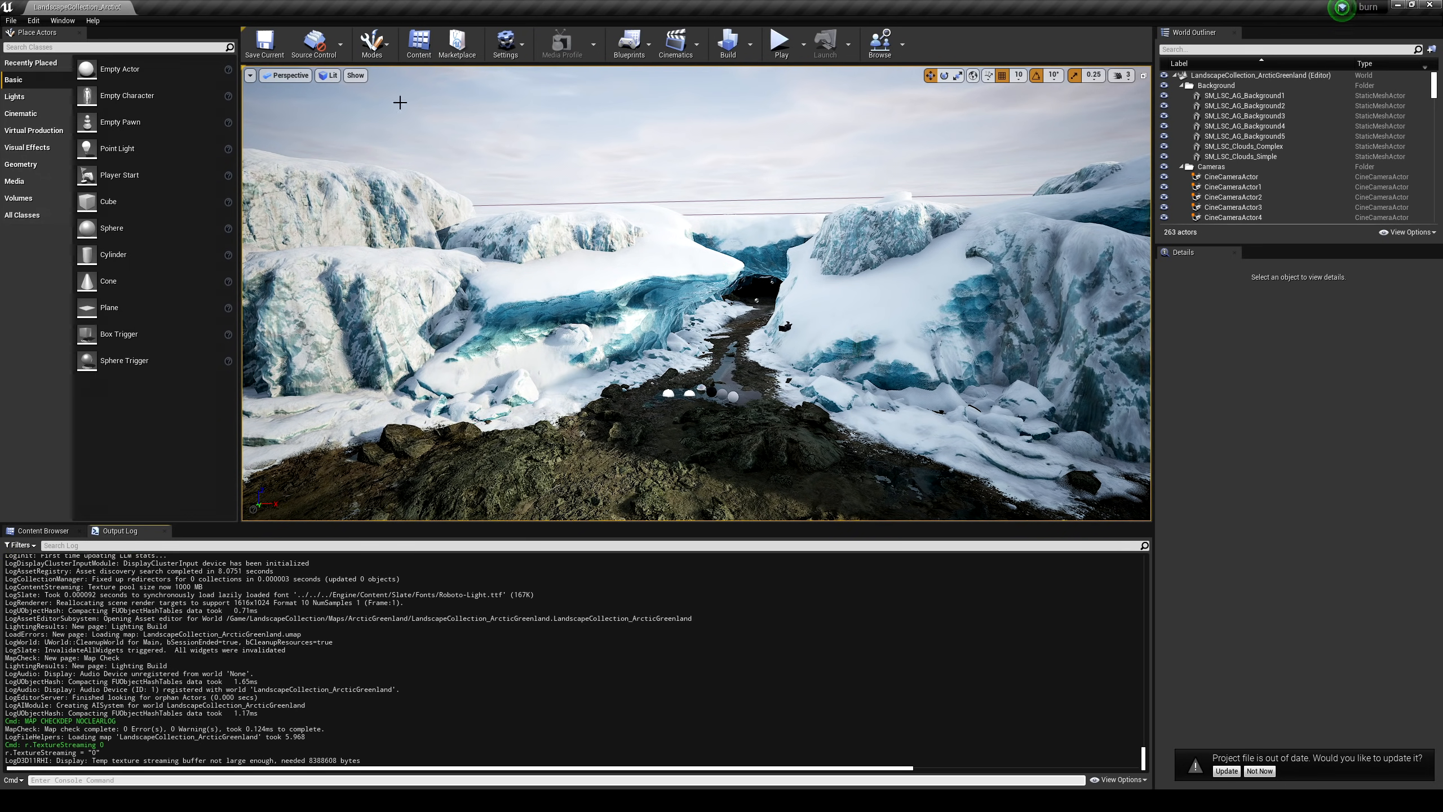
Bring up the Window menu of editor panels after the map reloads
left_click(62, 21)
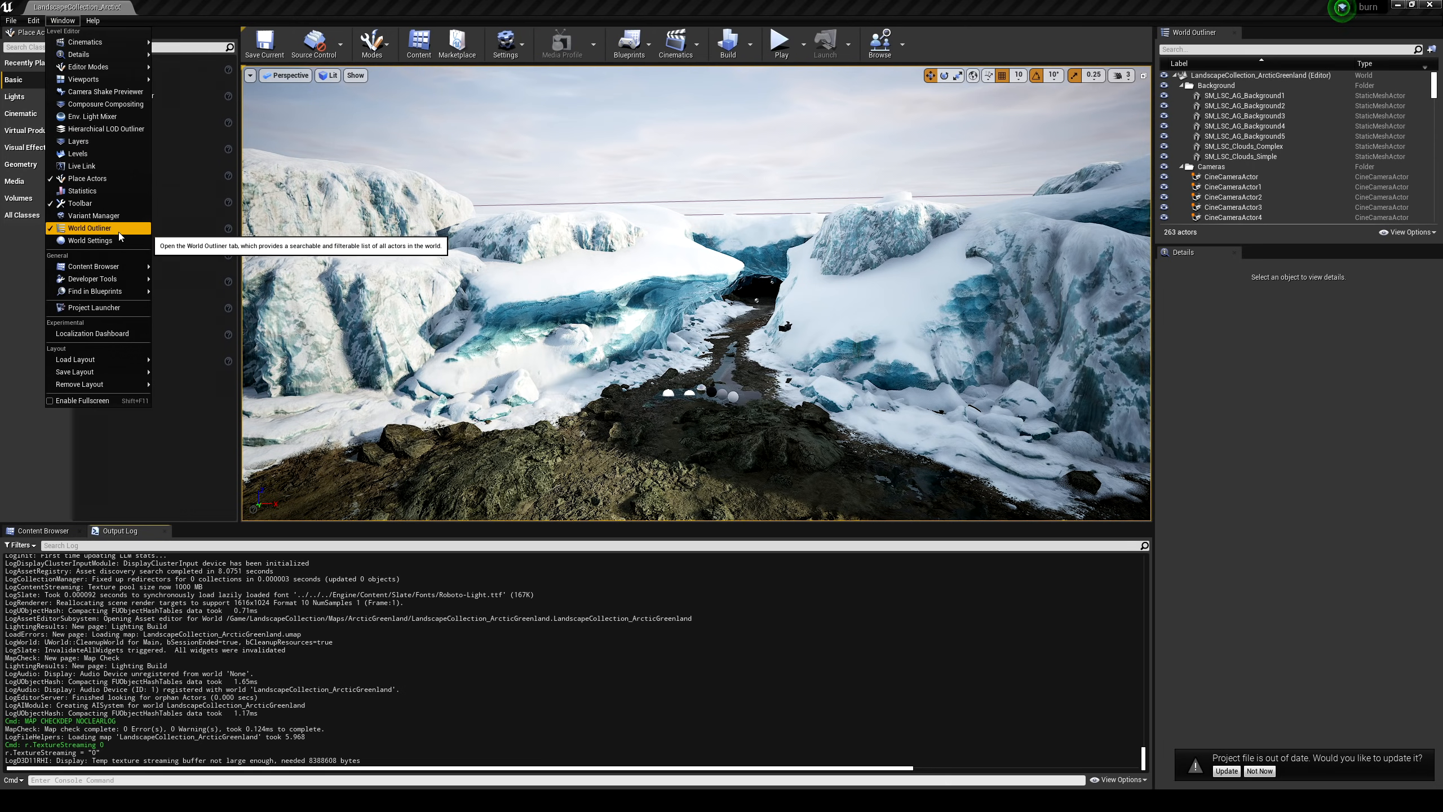
Set the level's GameMode Override to FirstPersonGameMode in World Settings
left_click(88, 240)
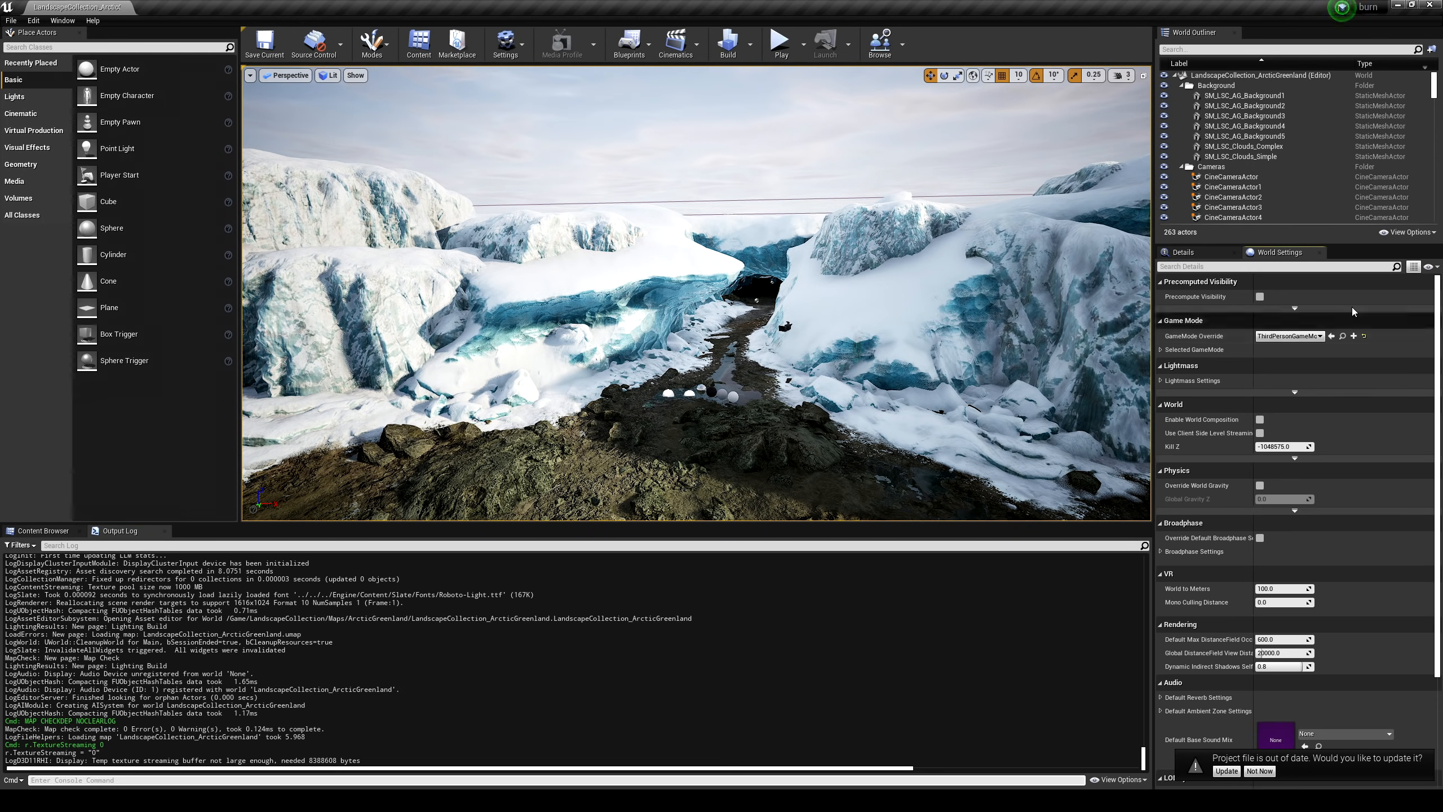
left_click(1311, 336)
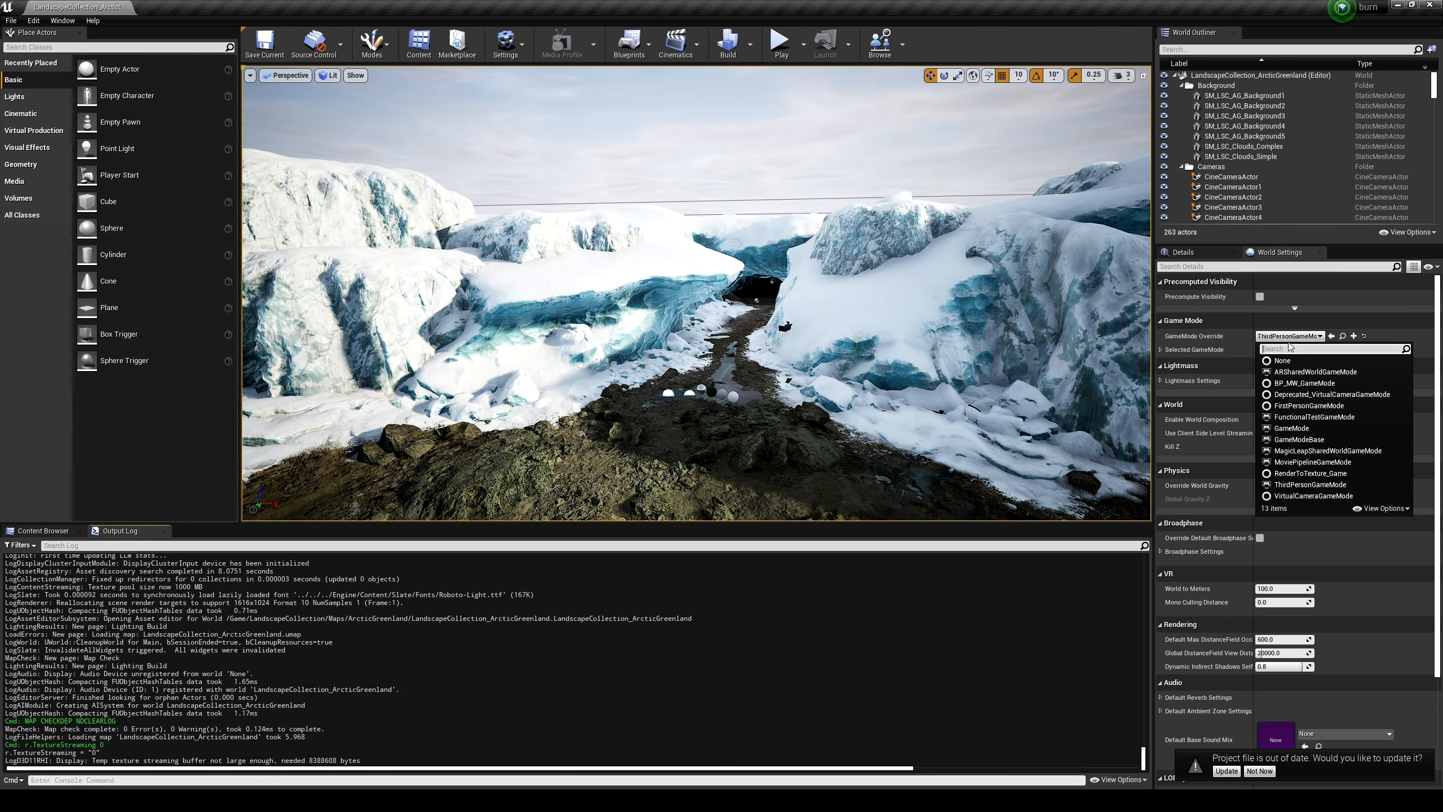
left_click(1310, 405)
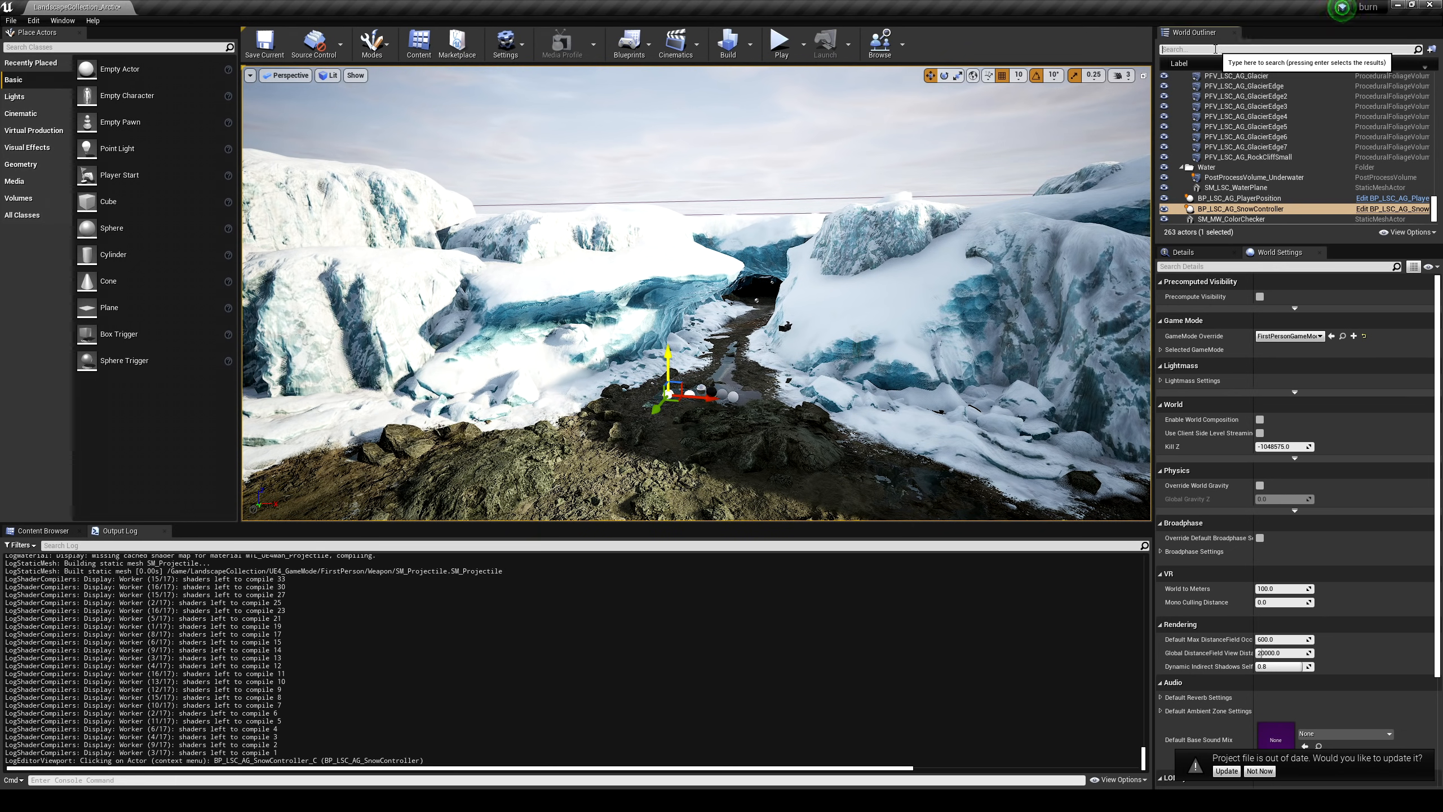
Place a Player Start from Place Actors and run, then stop, a first-person play test
type("player")
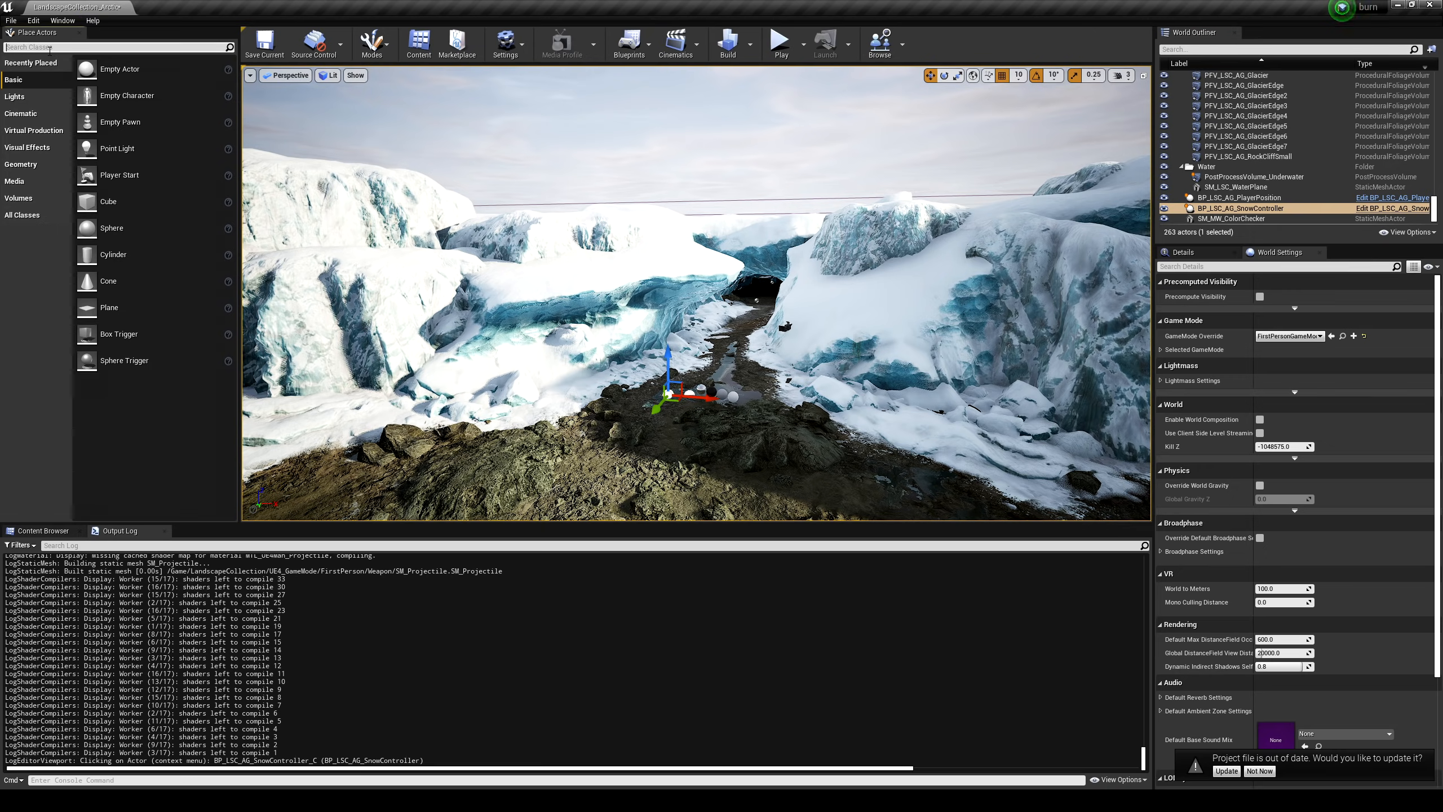
type("player")
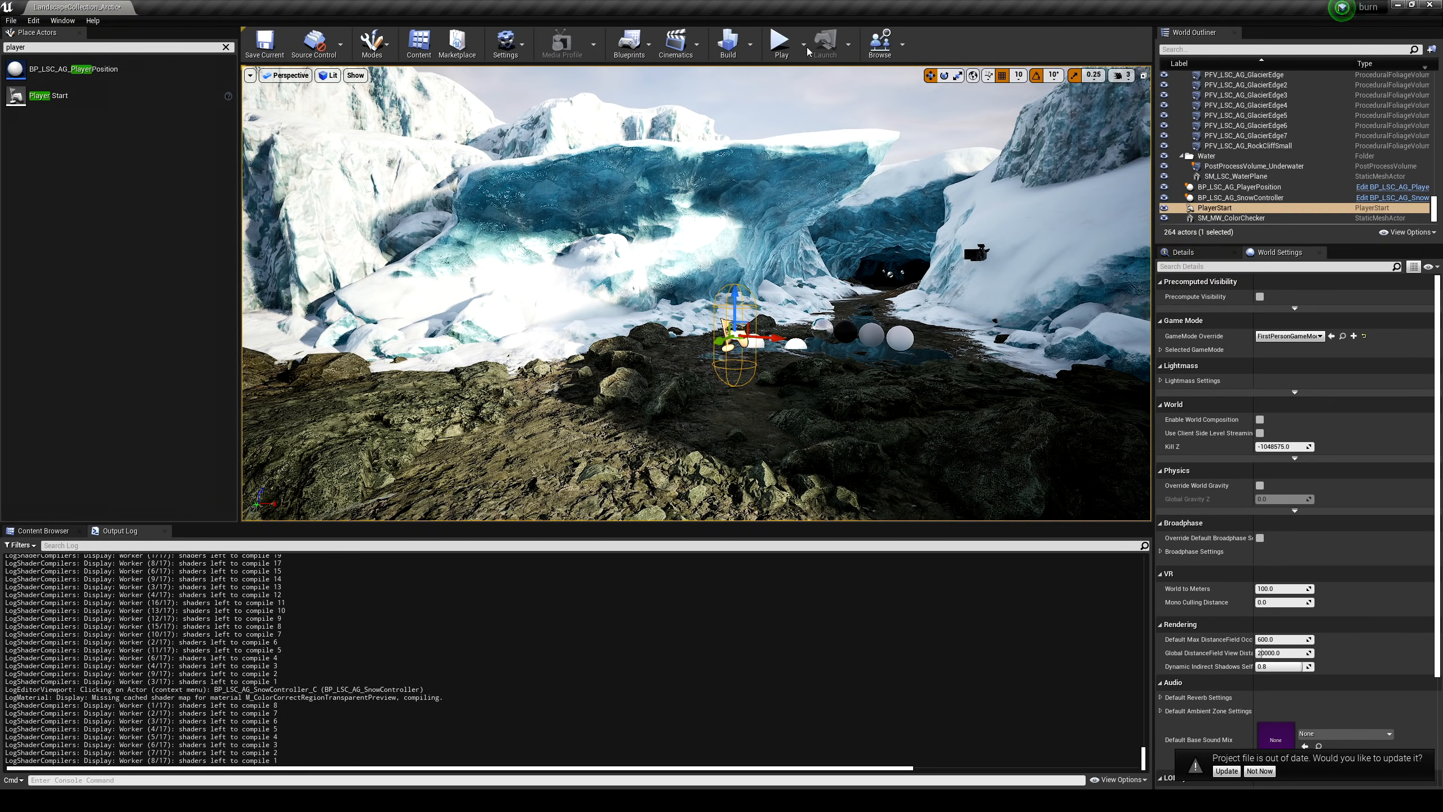
left_click(778, 39)
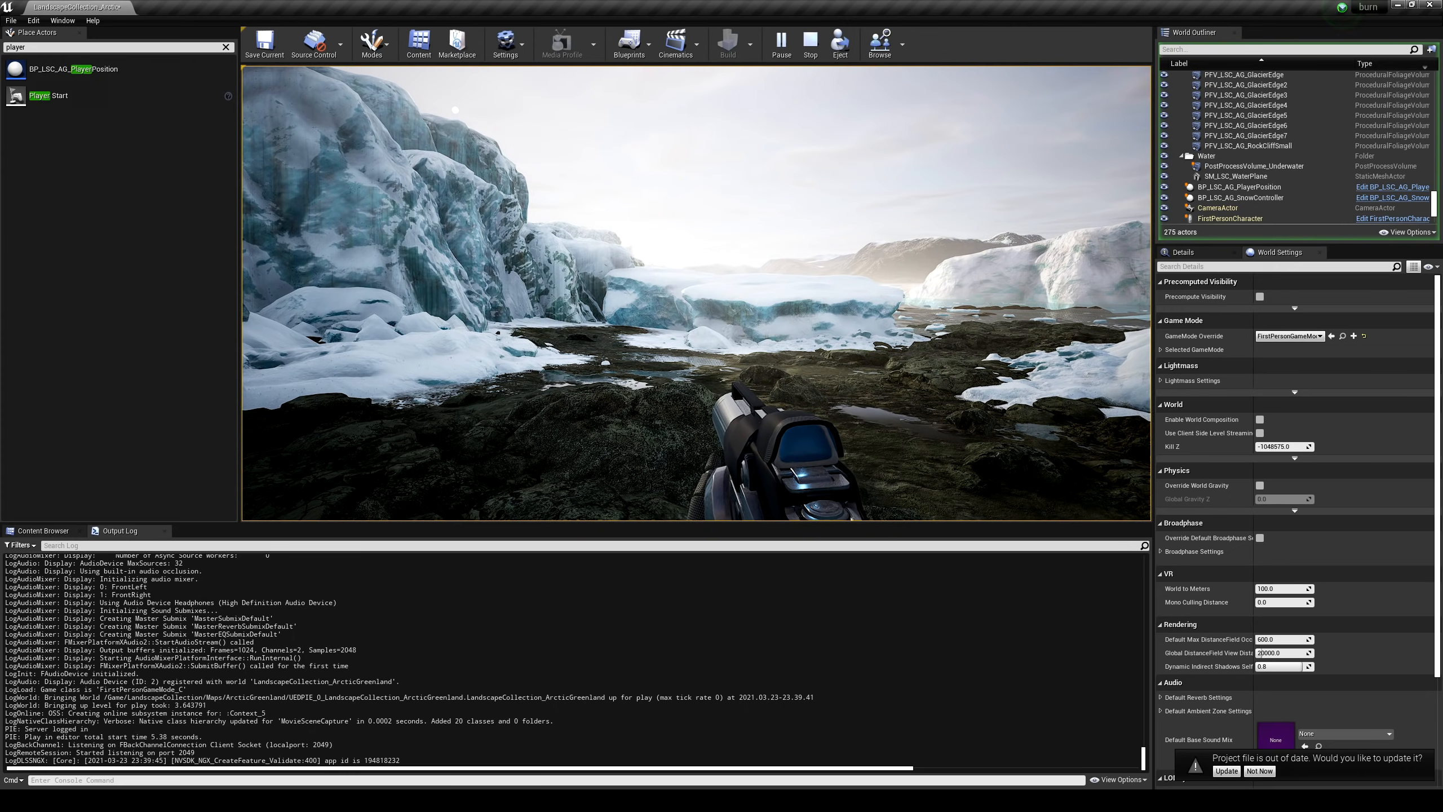
left_click(809, 43)
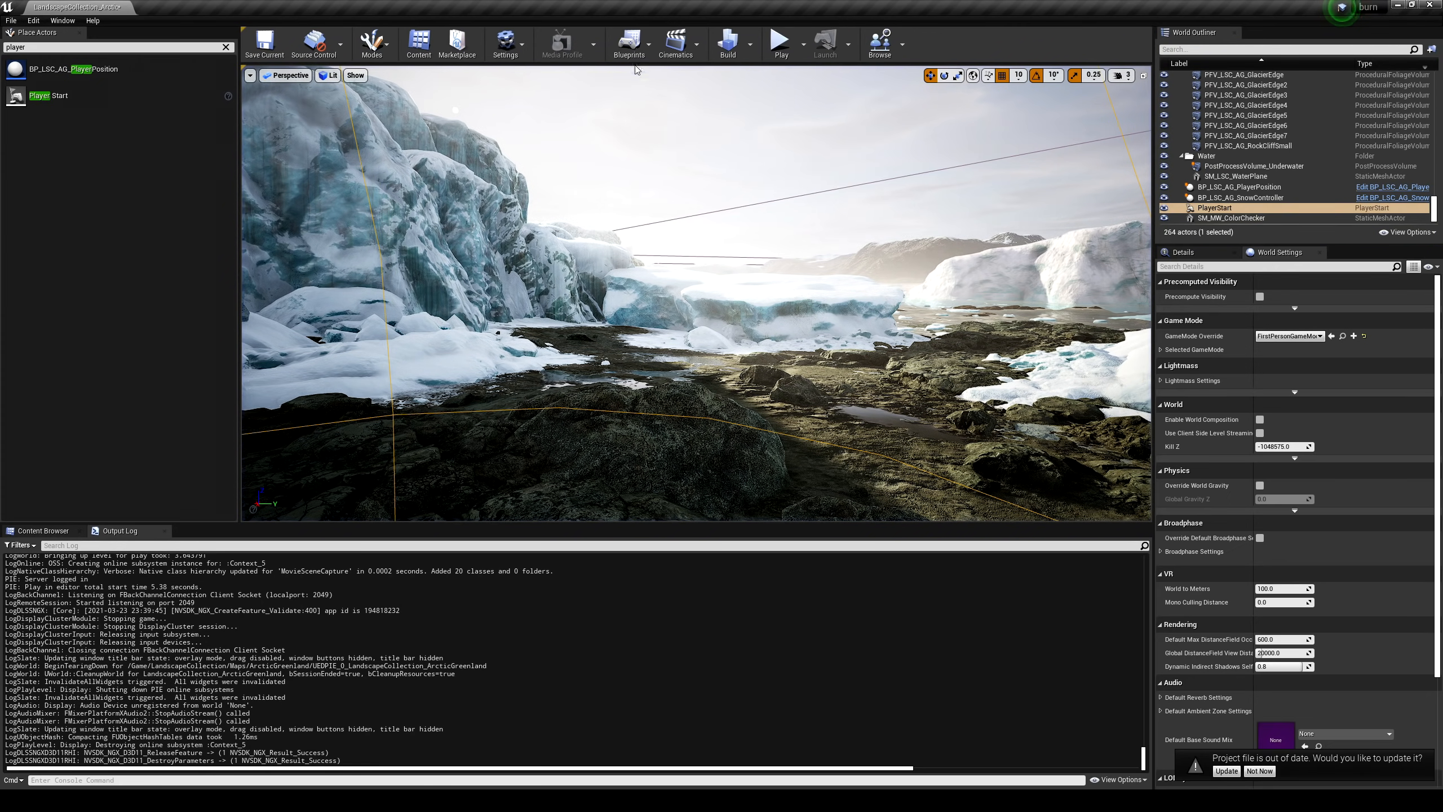
Apply engine scalability settings and show the frame-rate readout over the viewport
left_click(506, 43)
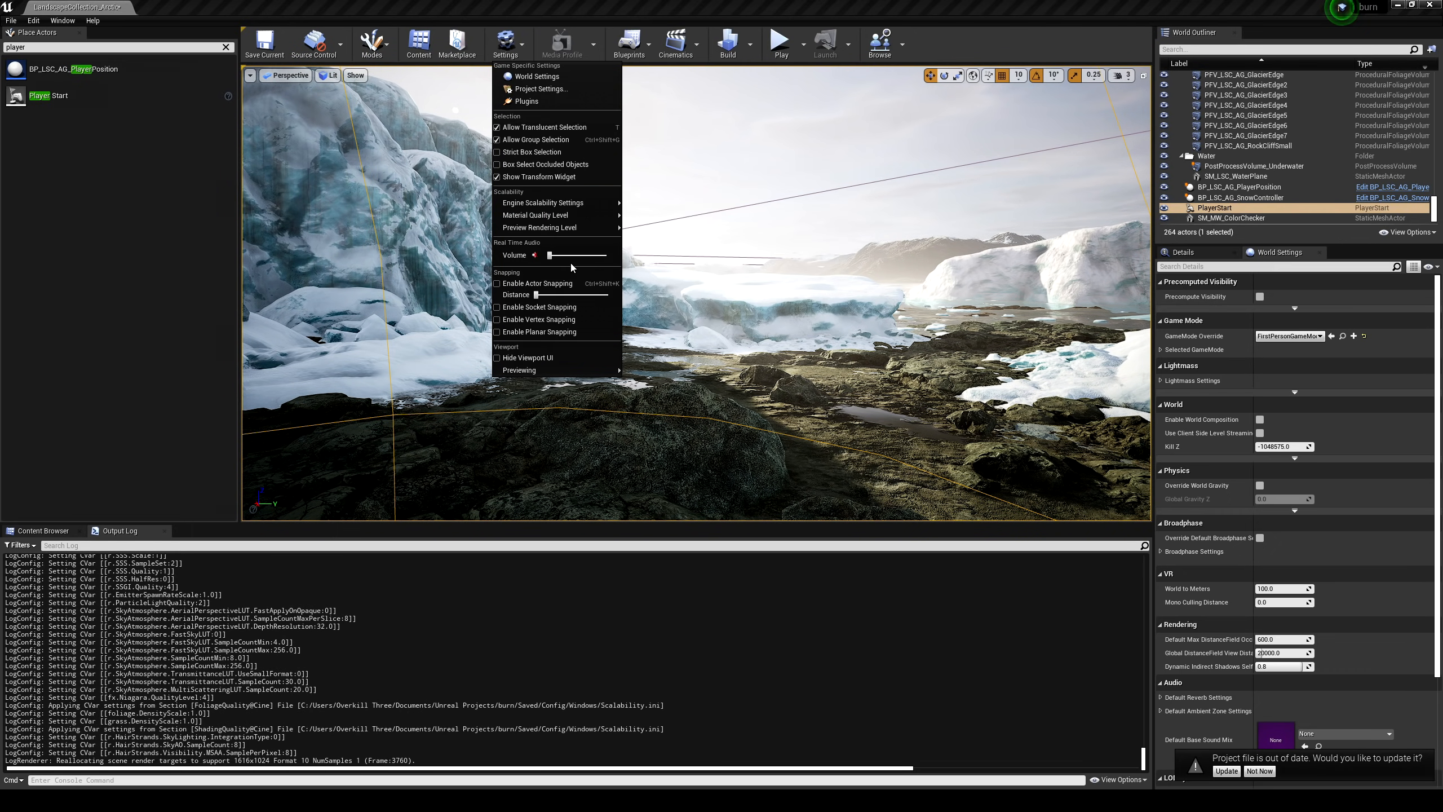
mouse_move(552, 214)
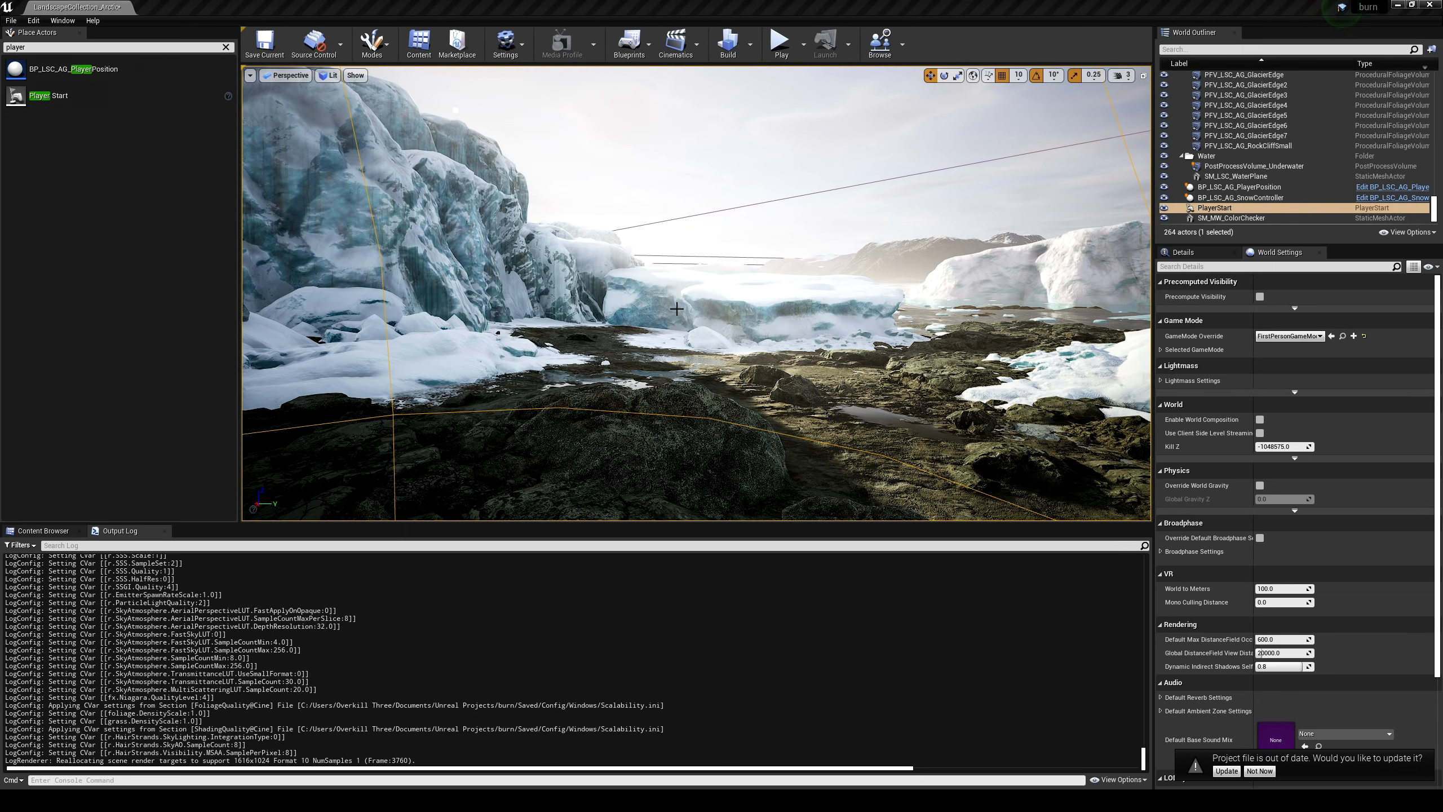
left_click(249, 76)
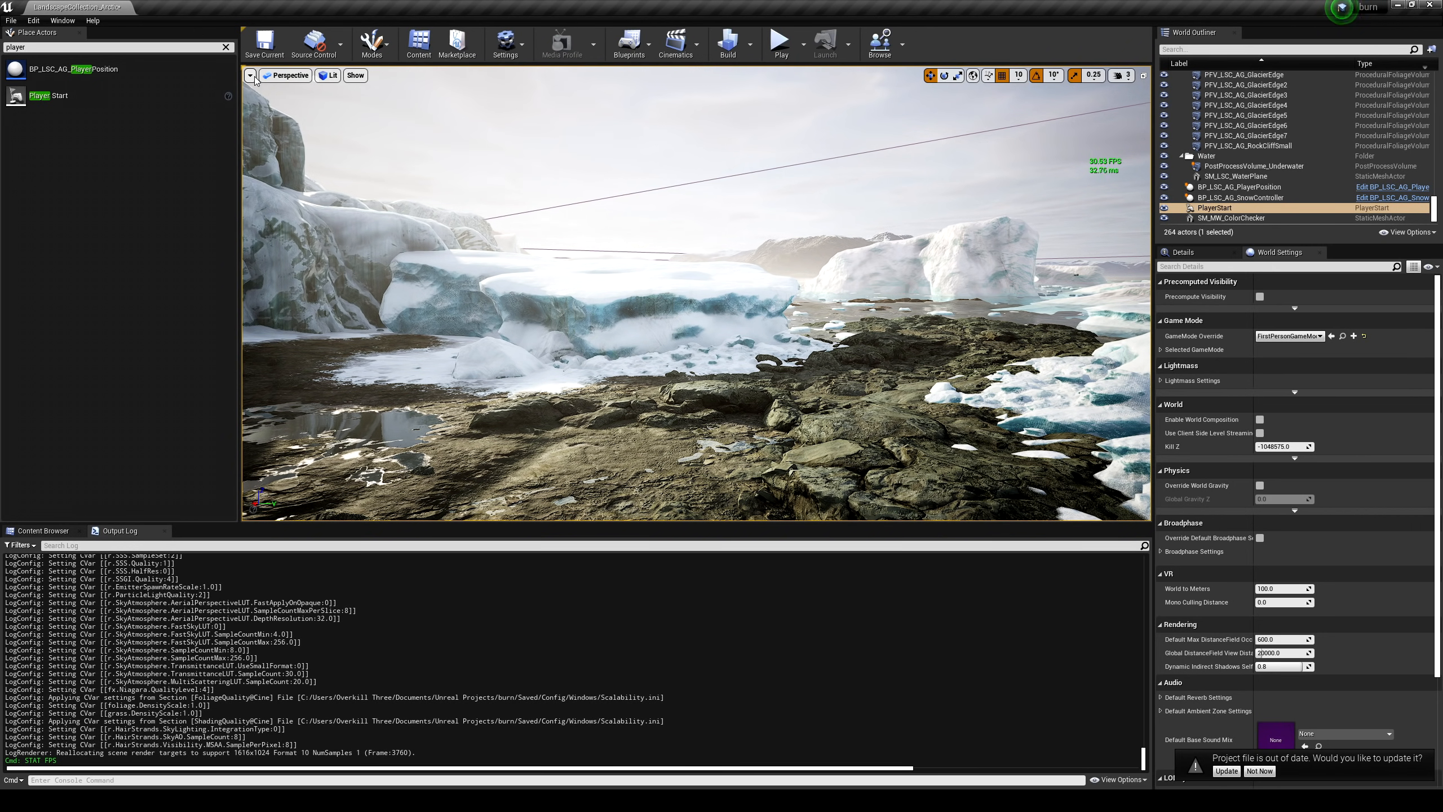
Bring up the viewport options to reach the DLSS quality mode choices
left_click(249, 74)
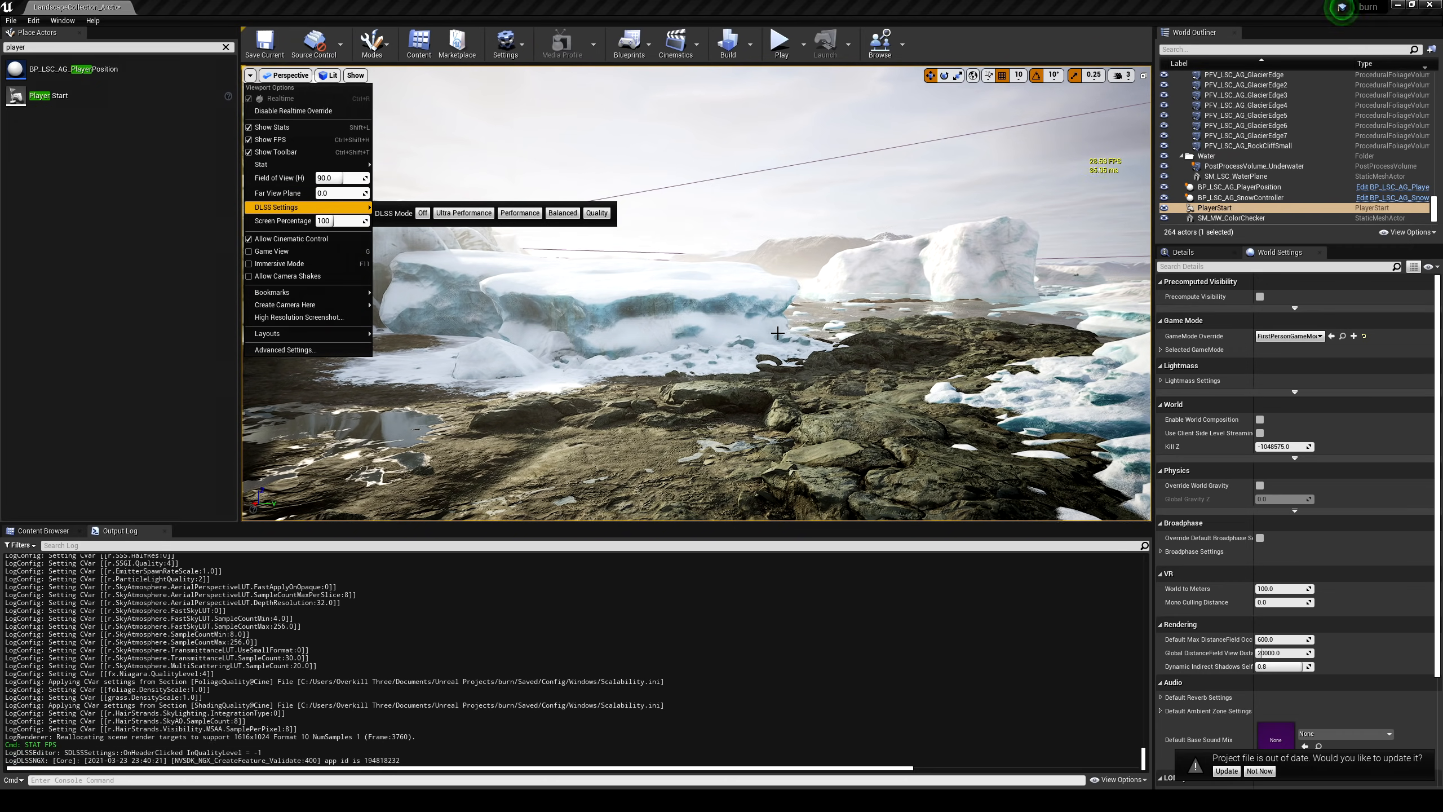
mouse_move(463, 213)
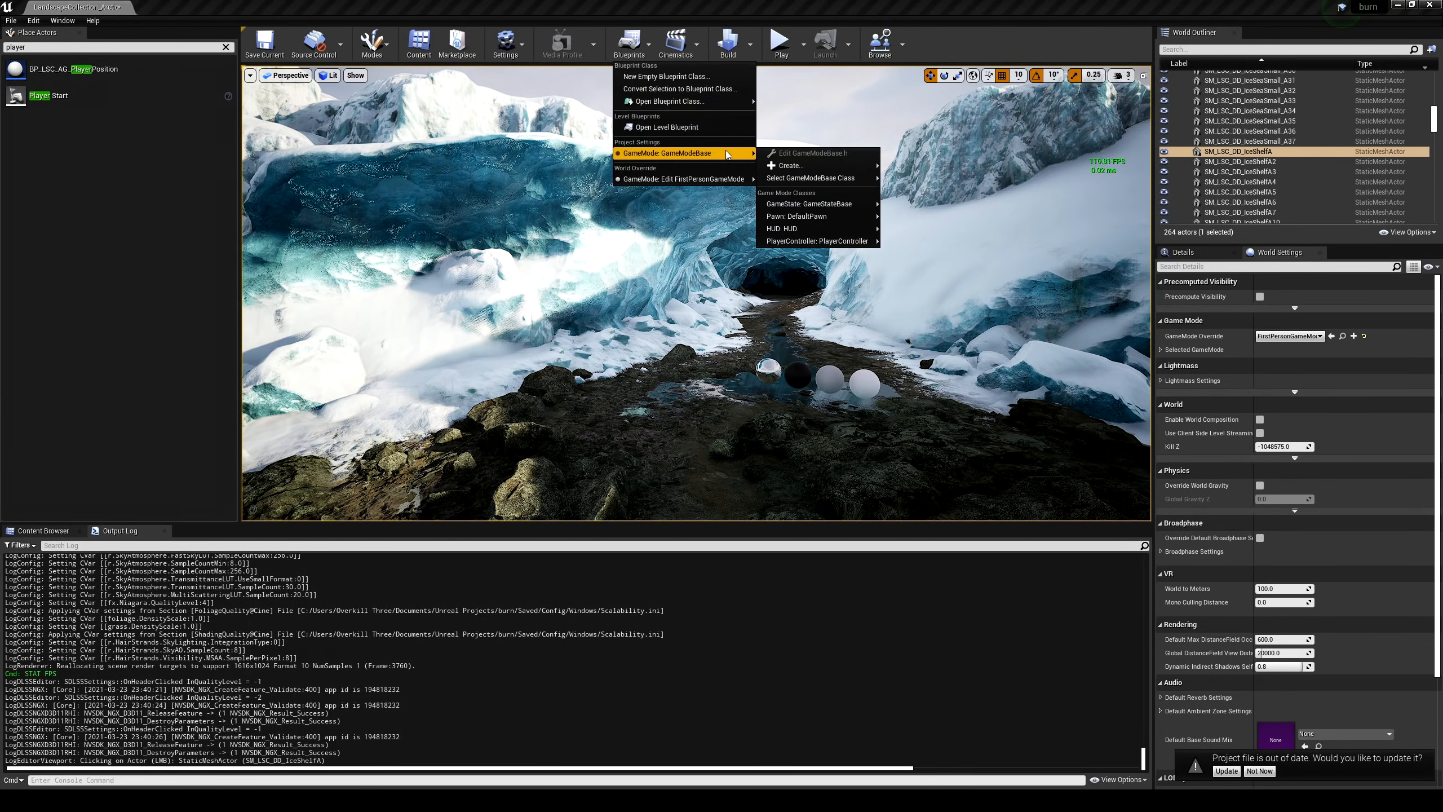
In the level blueprint, wire Event BeginPlay to Set DLSS Mode (Ultra Performance) then Set DLSS Sharpness
left_click(663, 126)
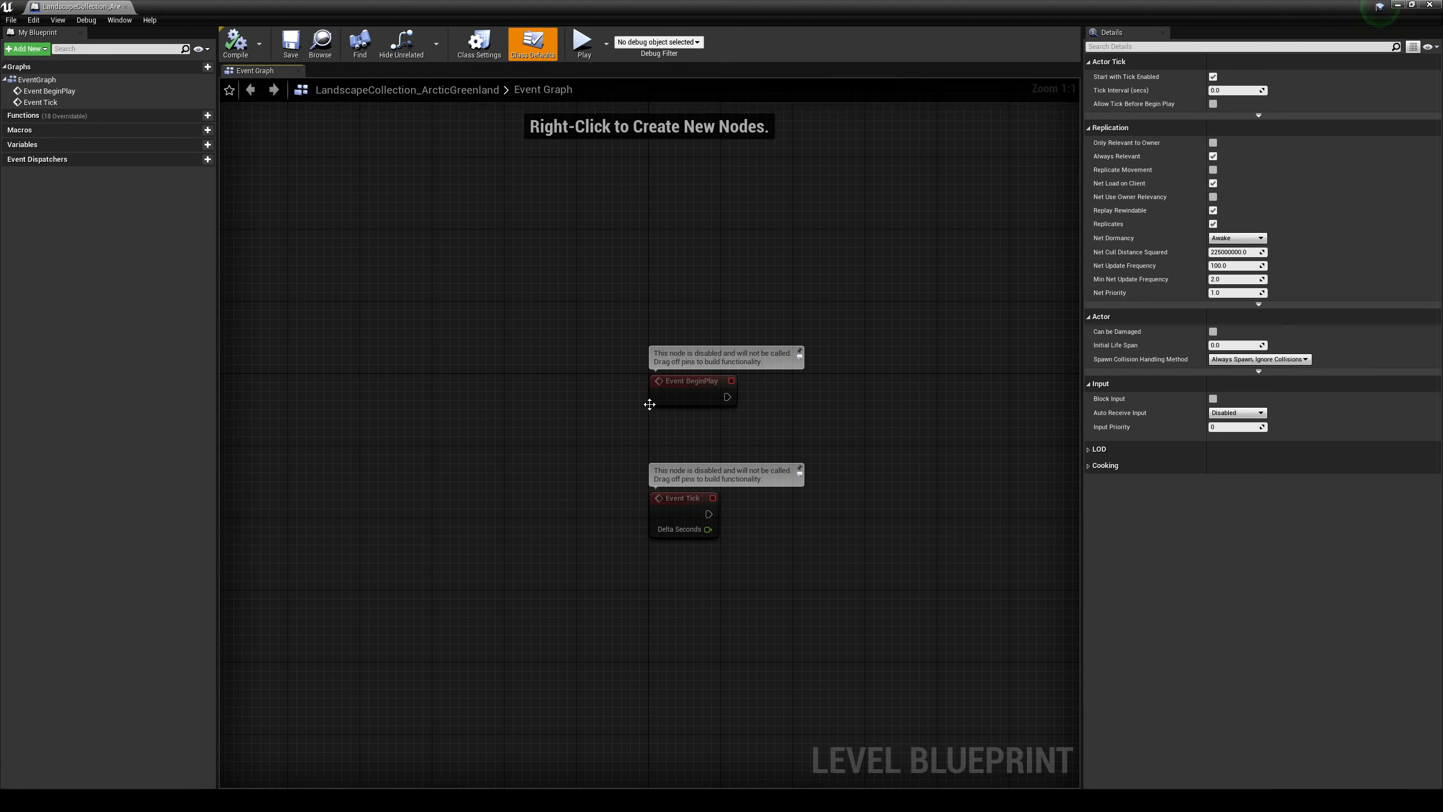
left_click_drag(731, 396, 844, 399)
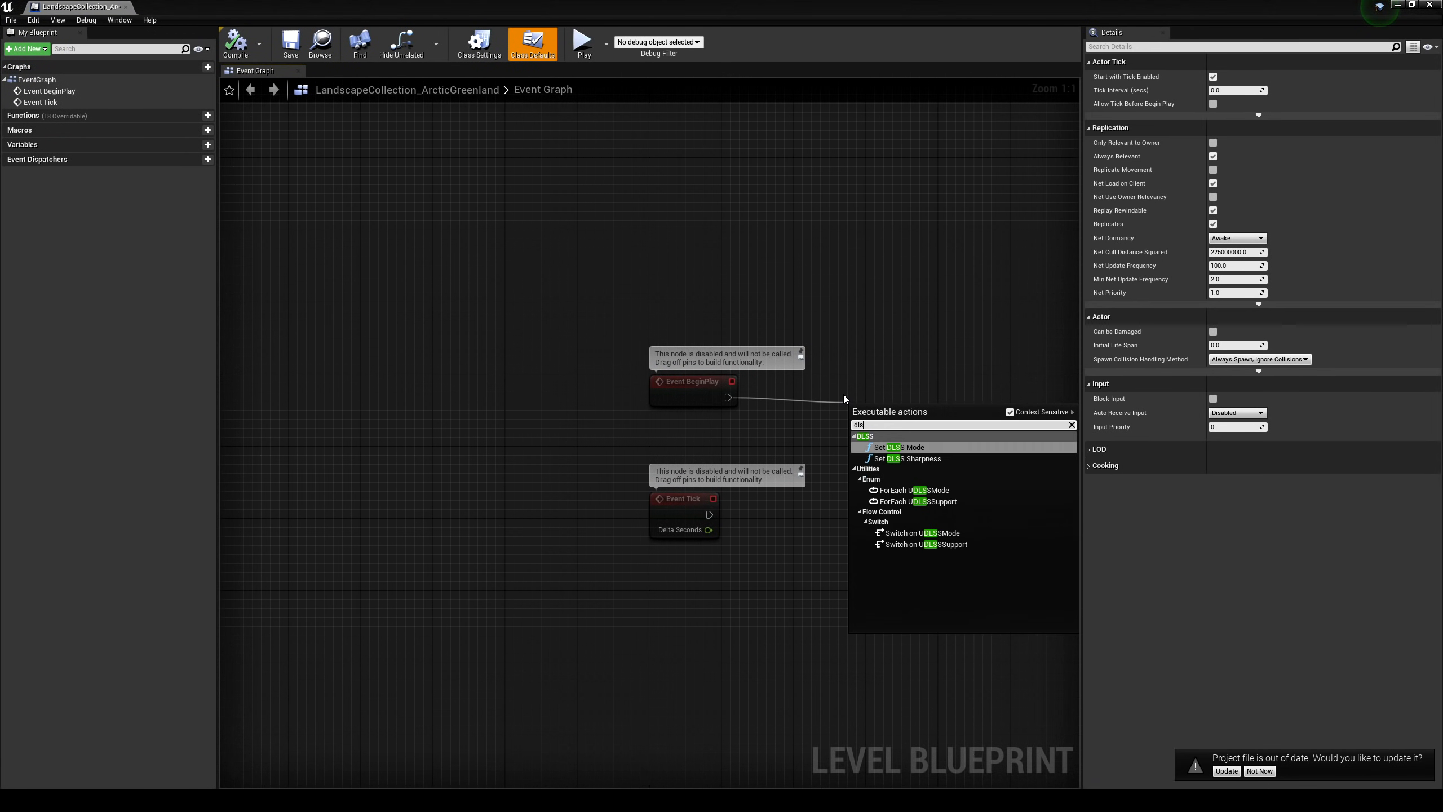
left_click(893, 446)
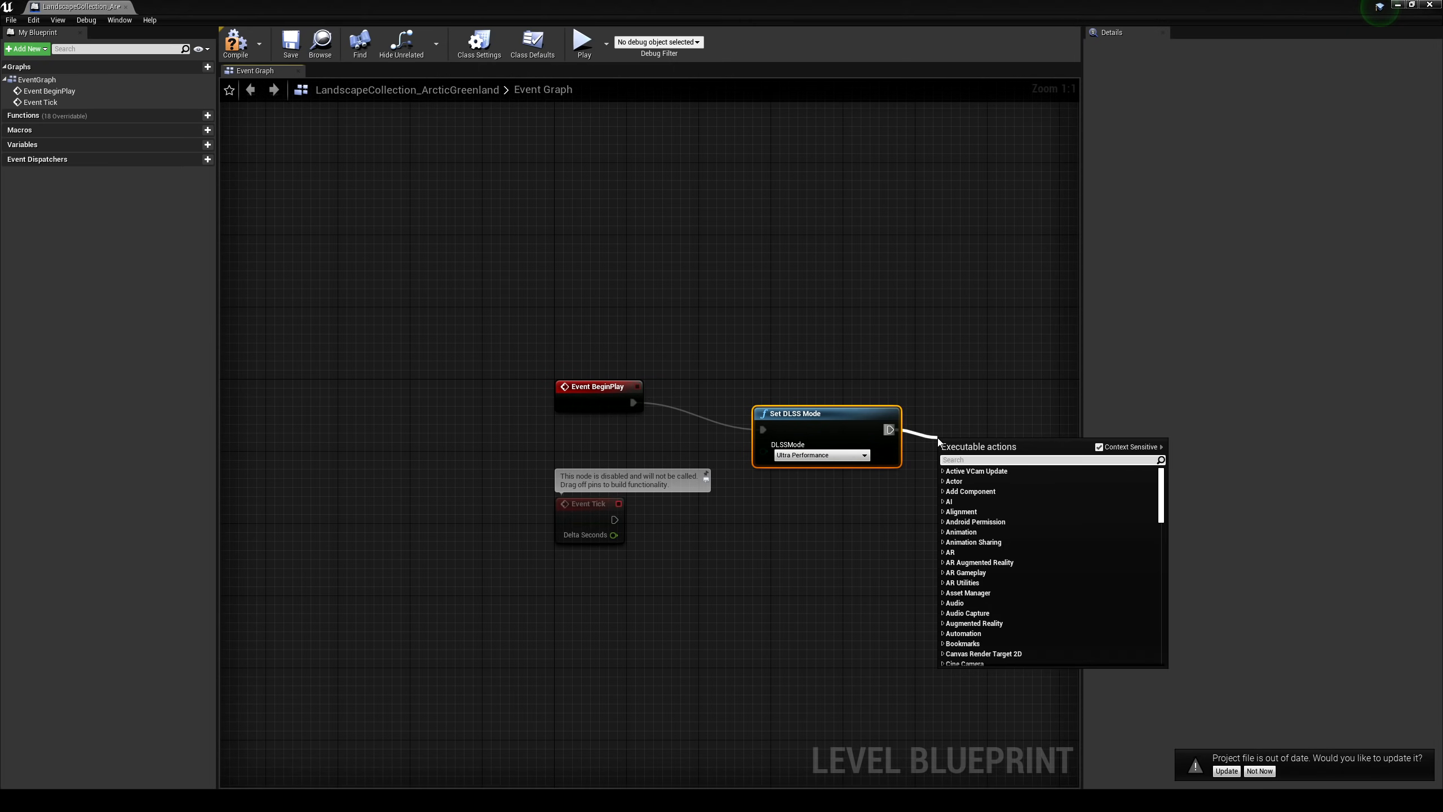
left_click(965, 471)
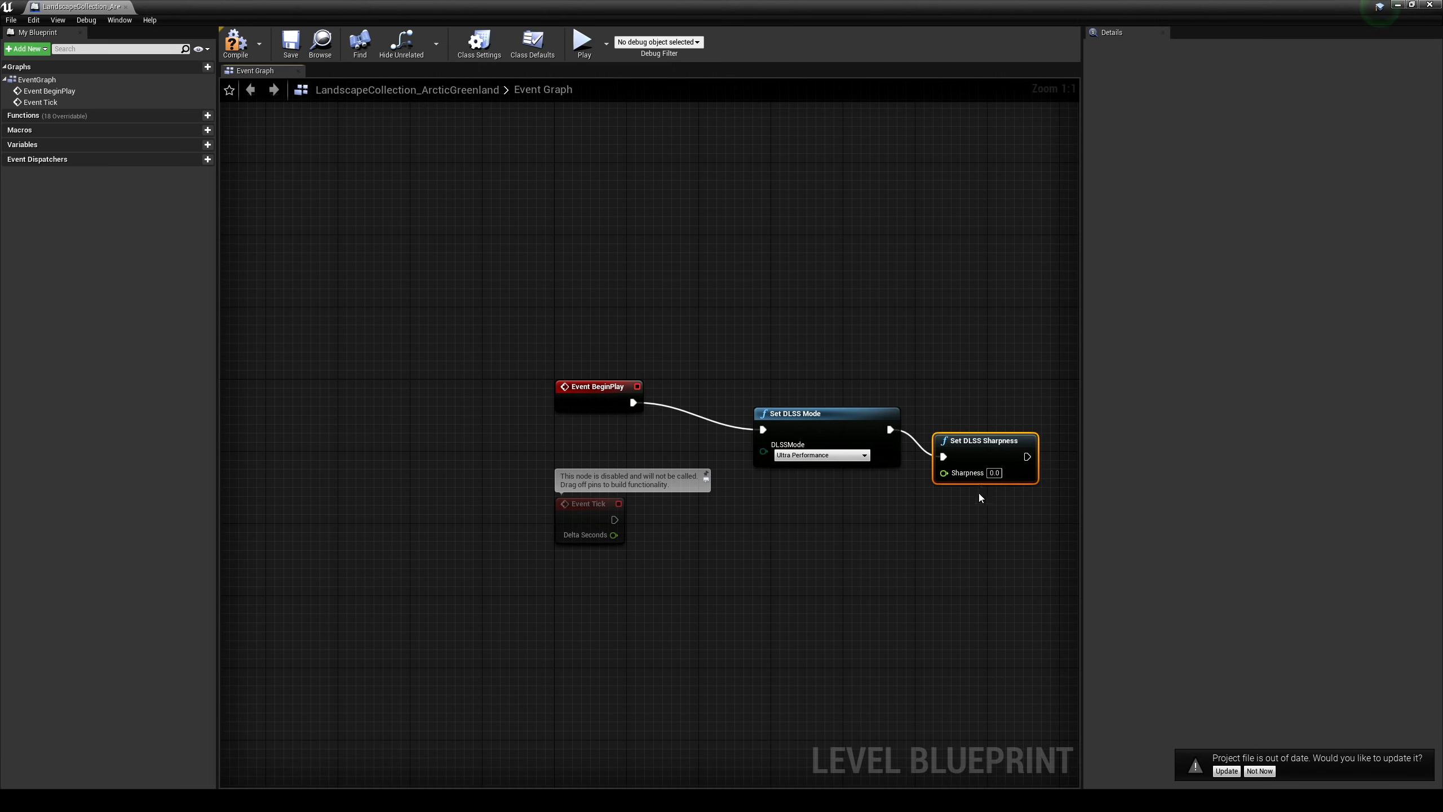
Give the sharpness node value 0.2, then compile and save the level blueprint
type("0.2")
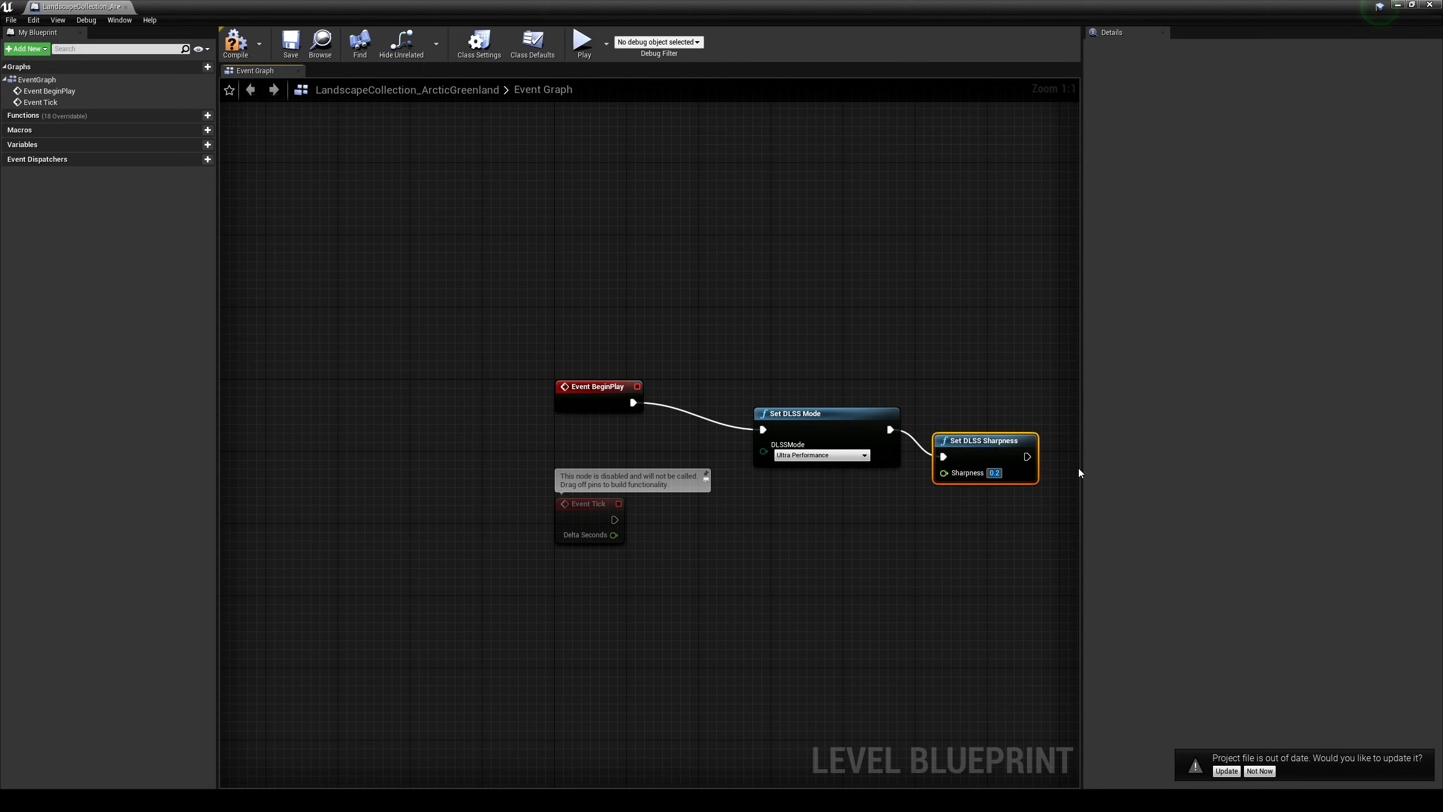
left_click(236, 43)
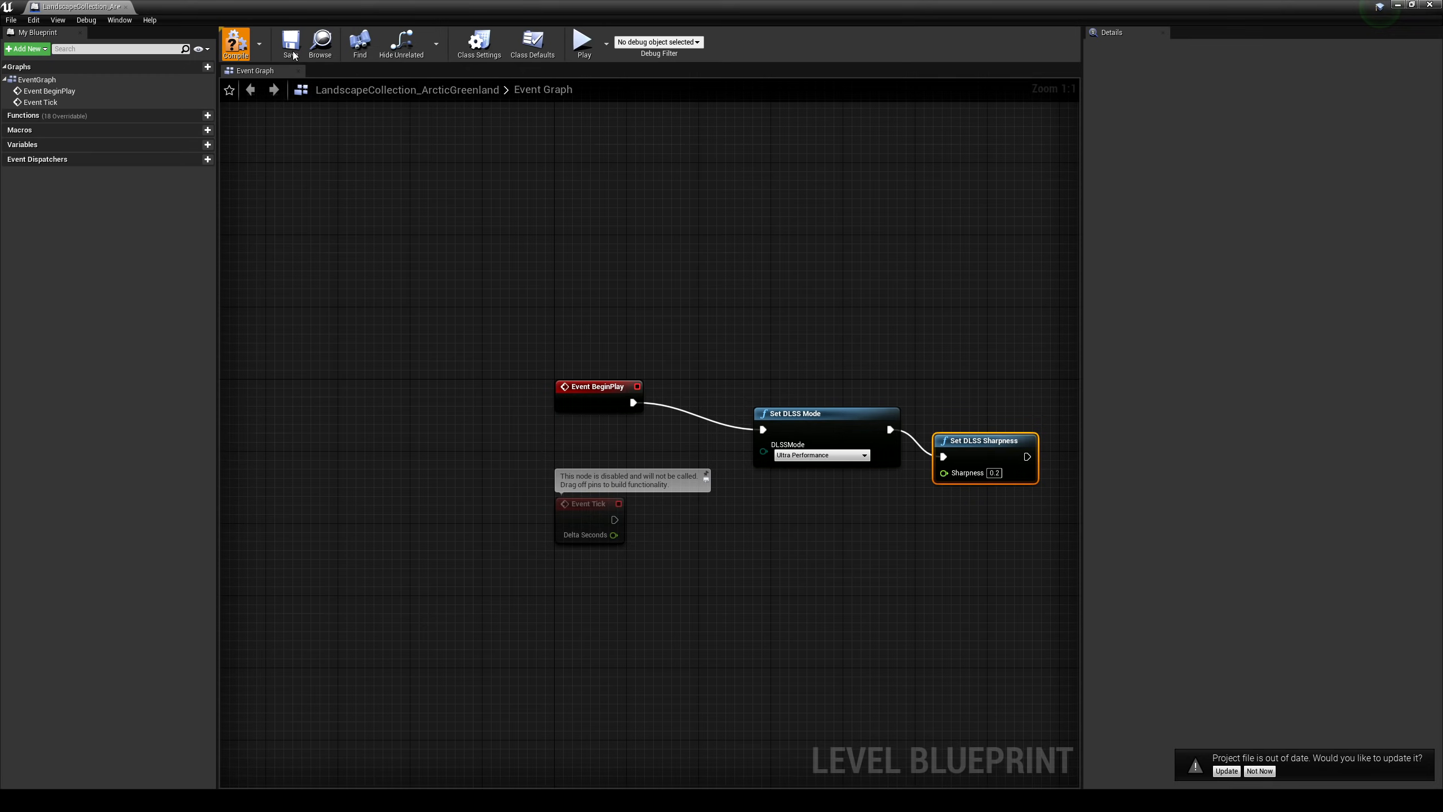
left_click(291, 43)
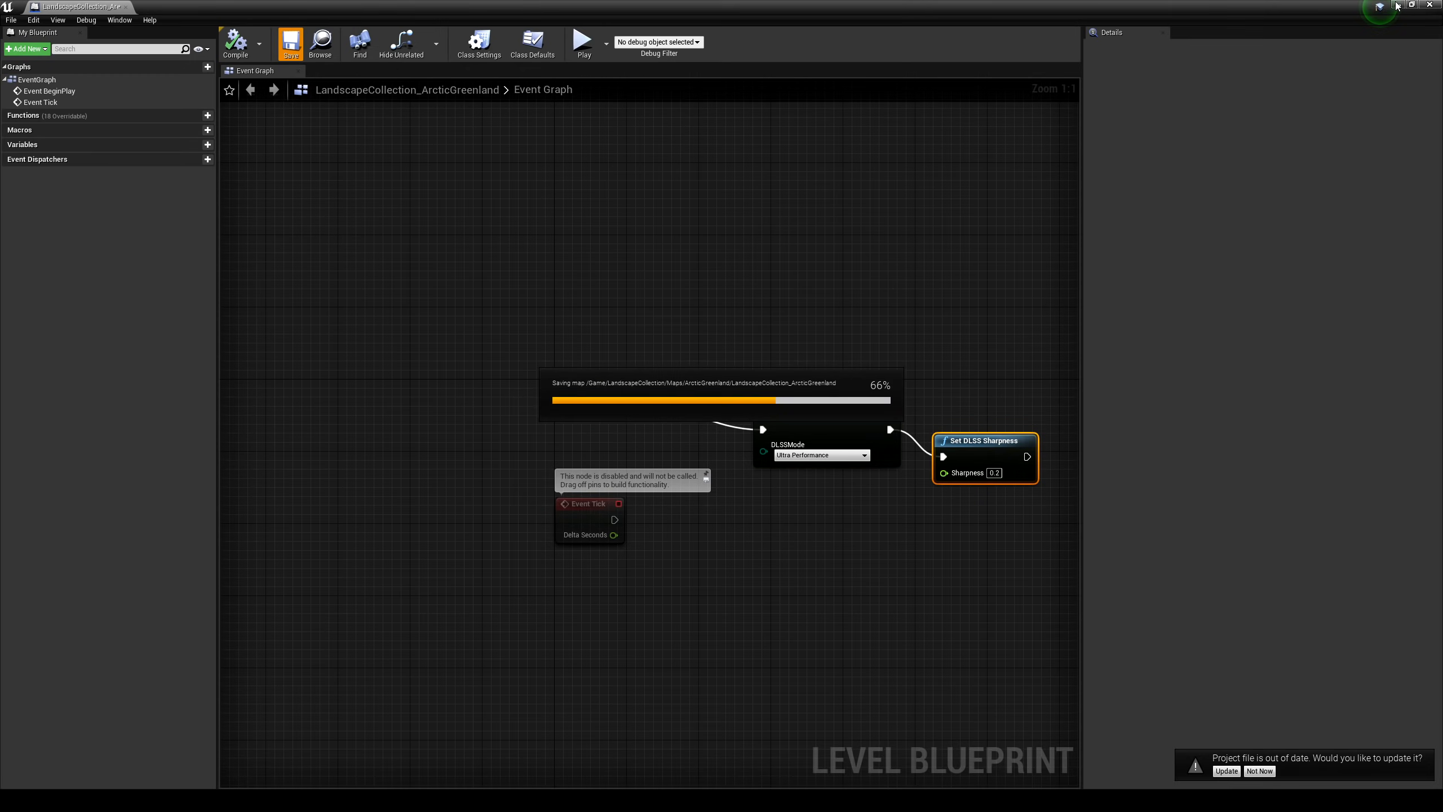
left_click(582, 42)
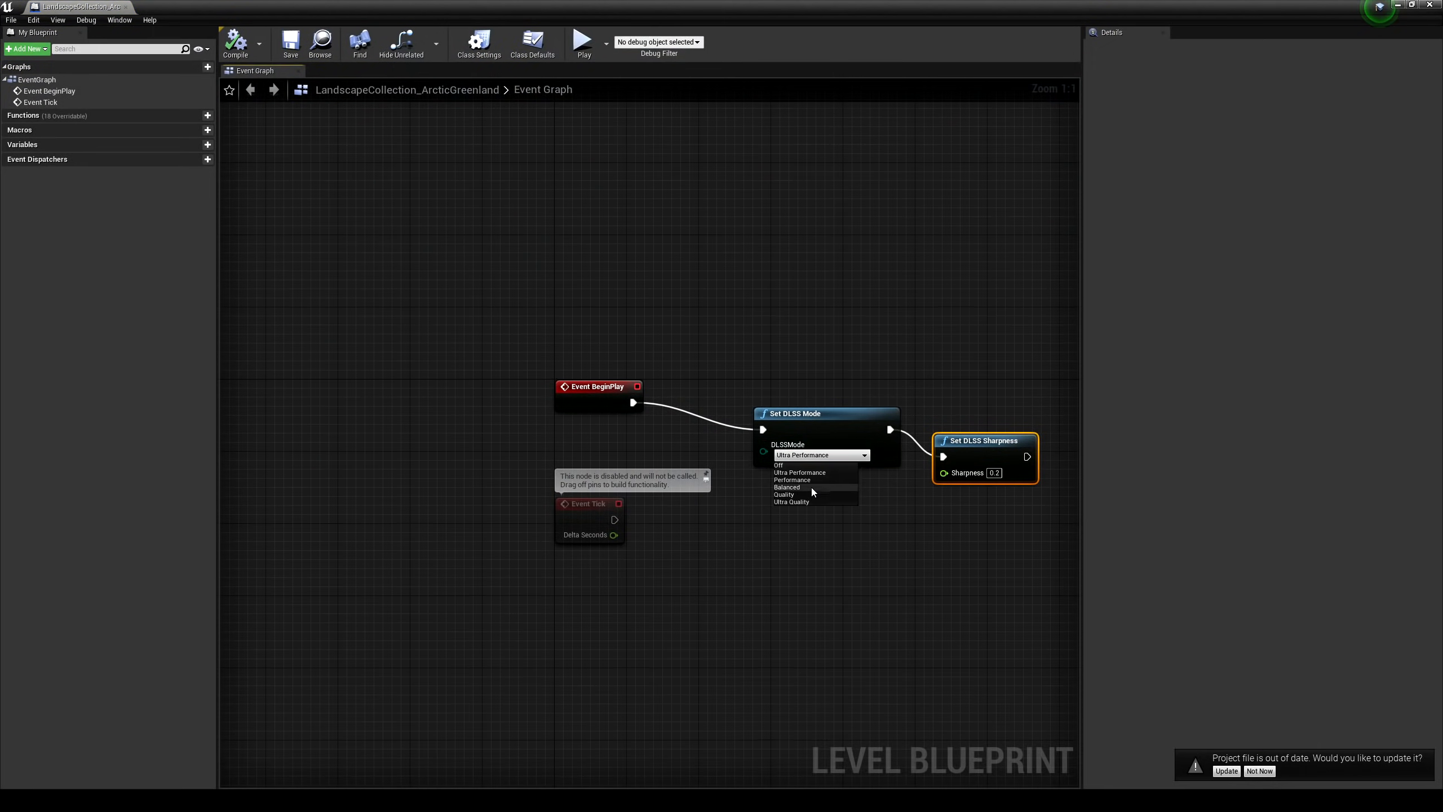
Switch the blueprint's DLSS mode to Balanced, save, and start a play session in the editor view
left_click(789, 486)
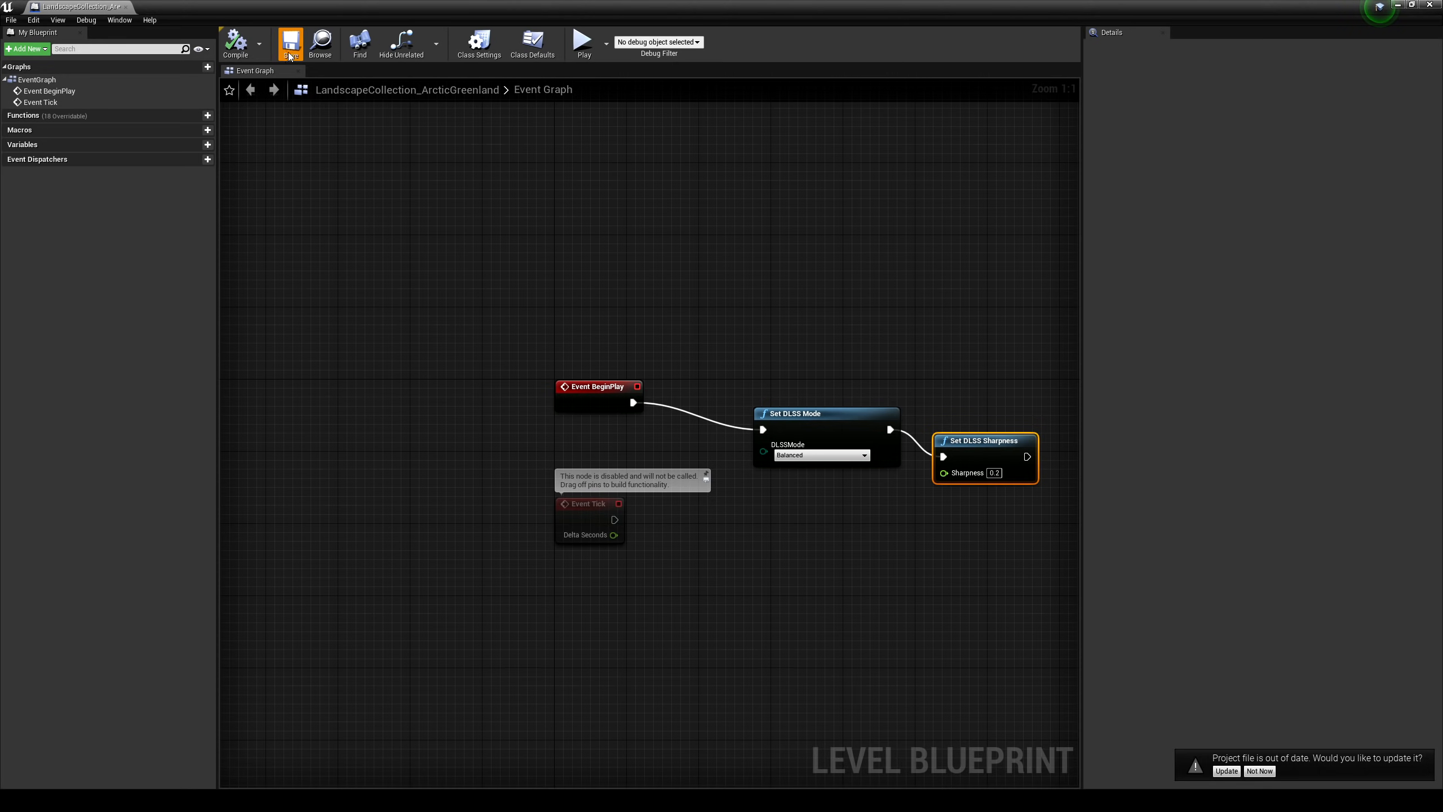
left_click(291, 42)
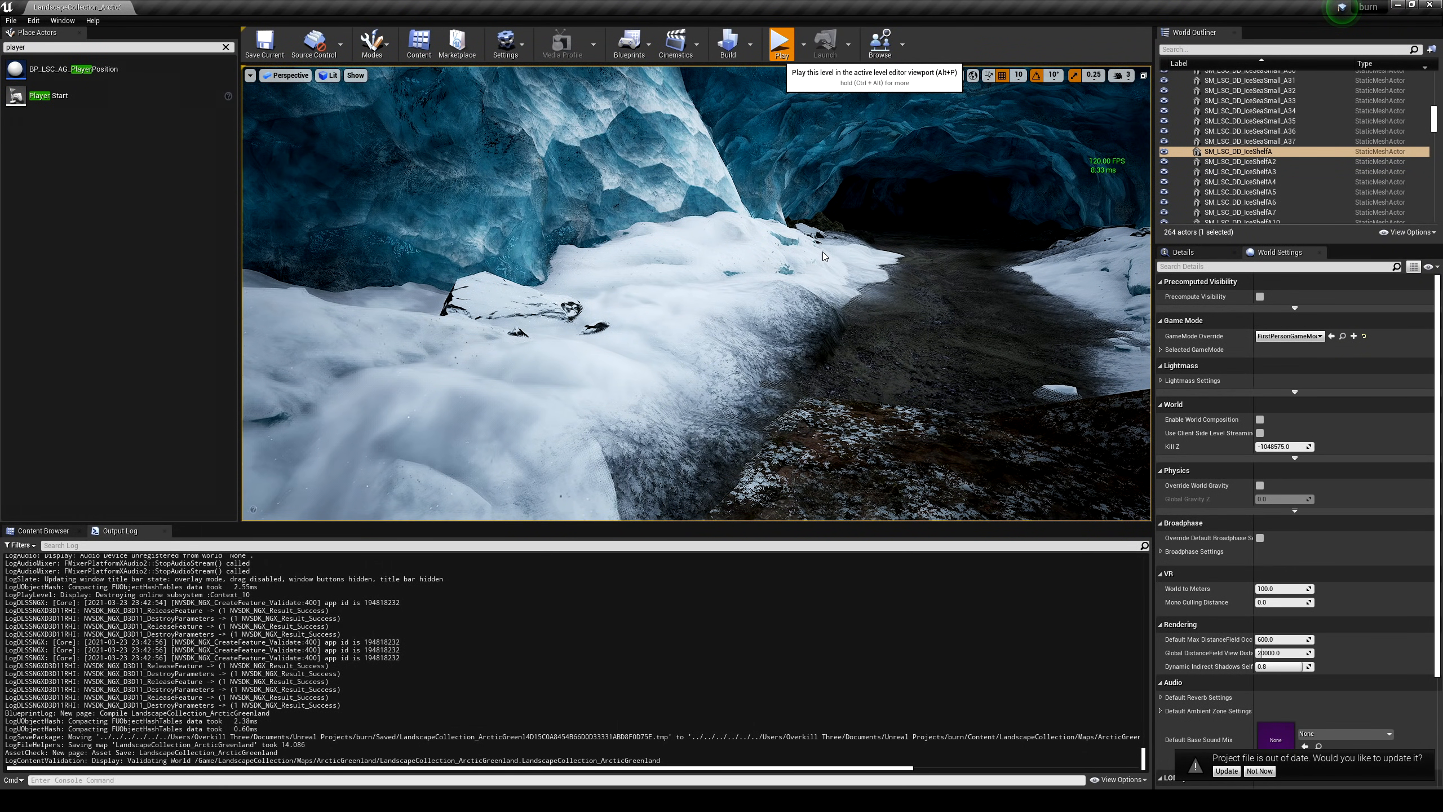
left_click(779, 43)
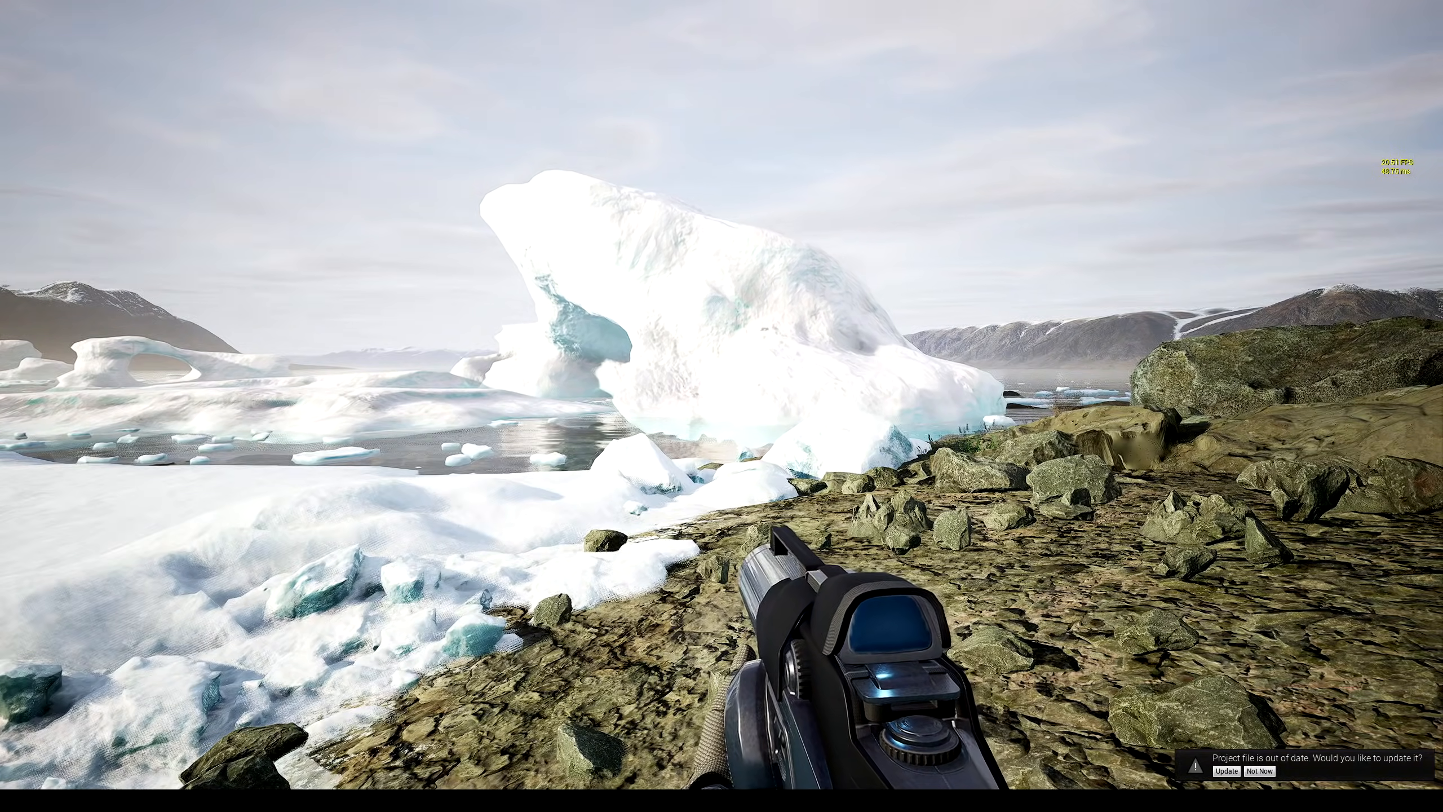
mouse_move(722, 406)
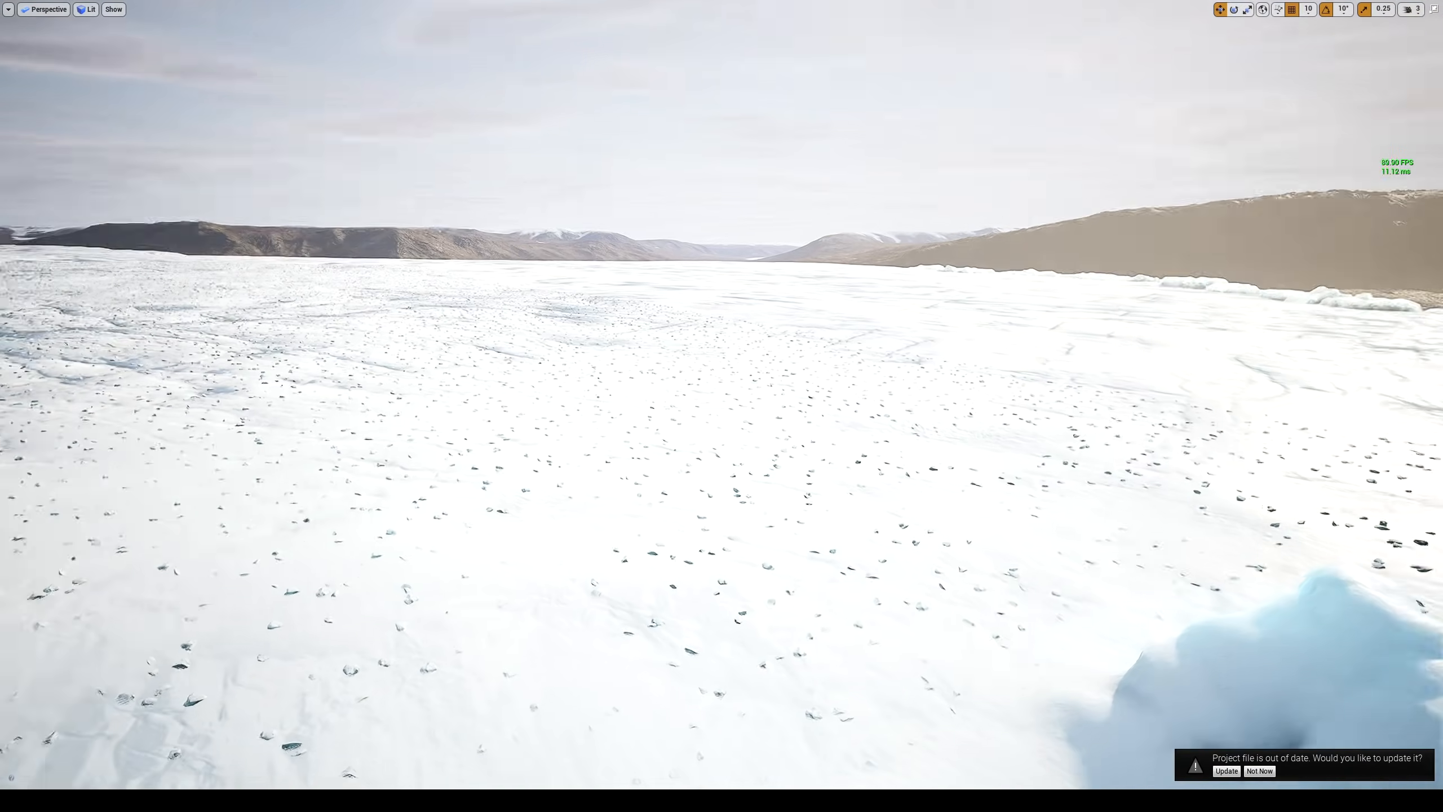
Walk the Greenland shore in first person, stop play and switch the editor to the immersive viewport
left_click(1413, 9)
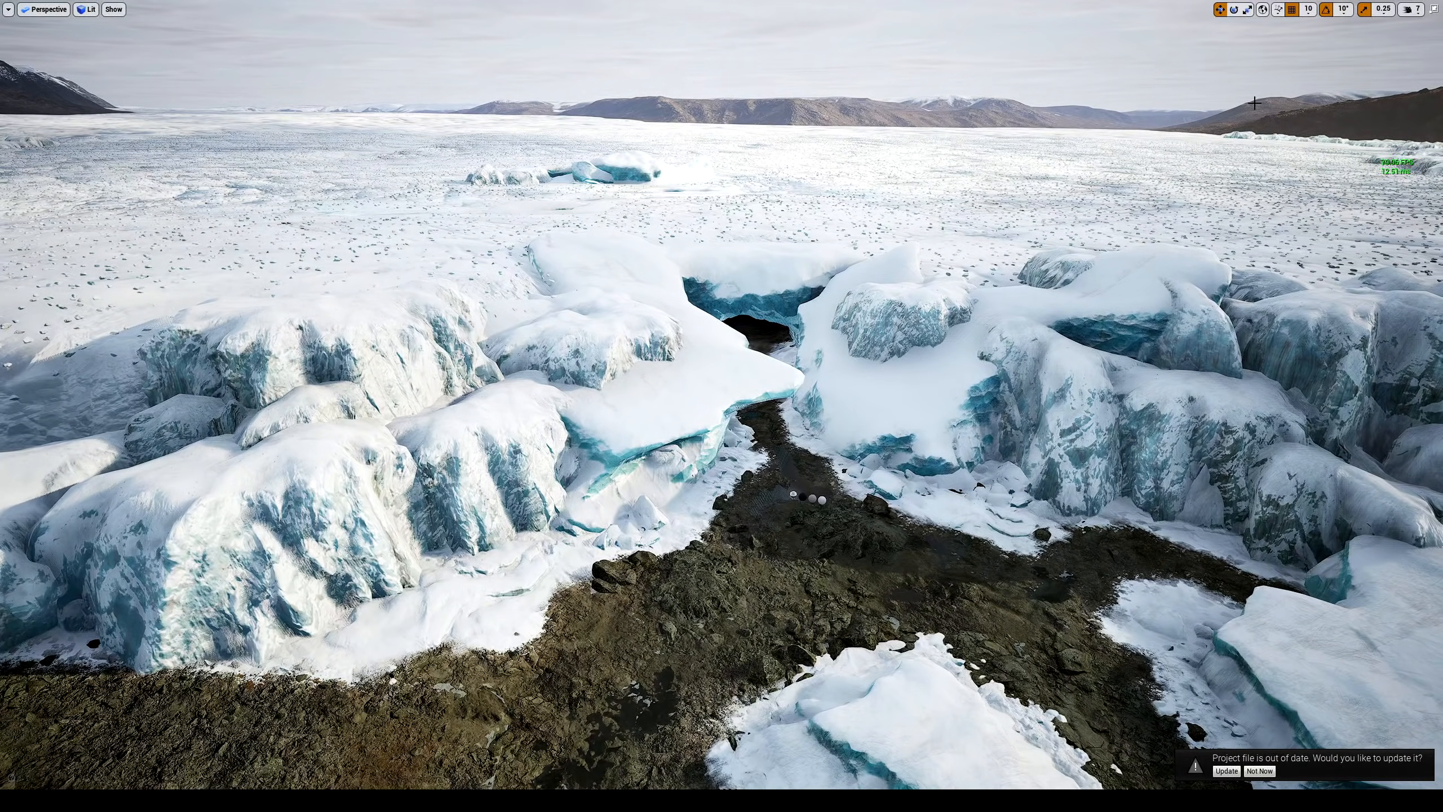
Fly the editor camera across the ice field to the glacier cave and bring up the camera speed setting at 2
left_click(1379, 9)
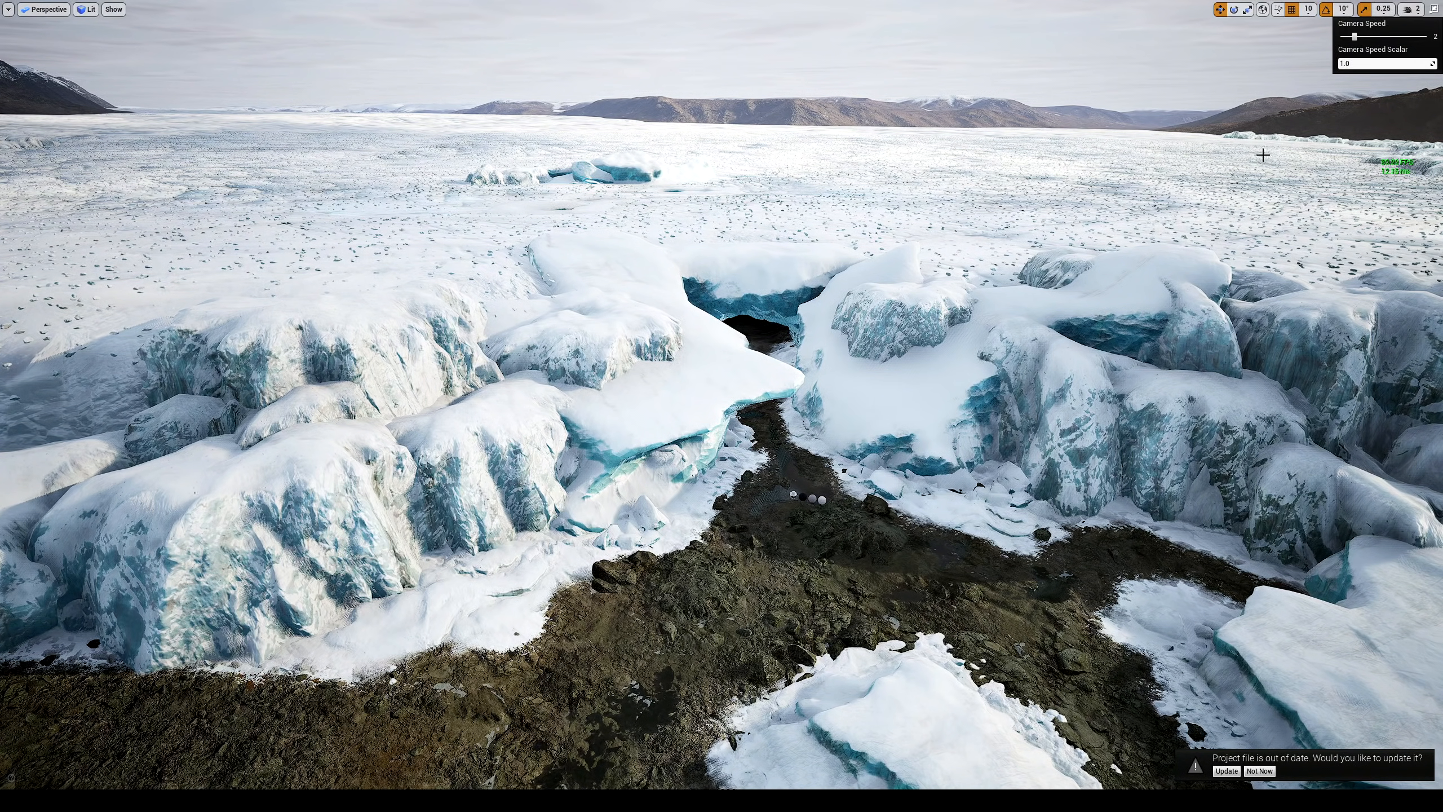